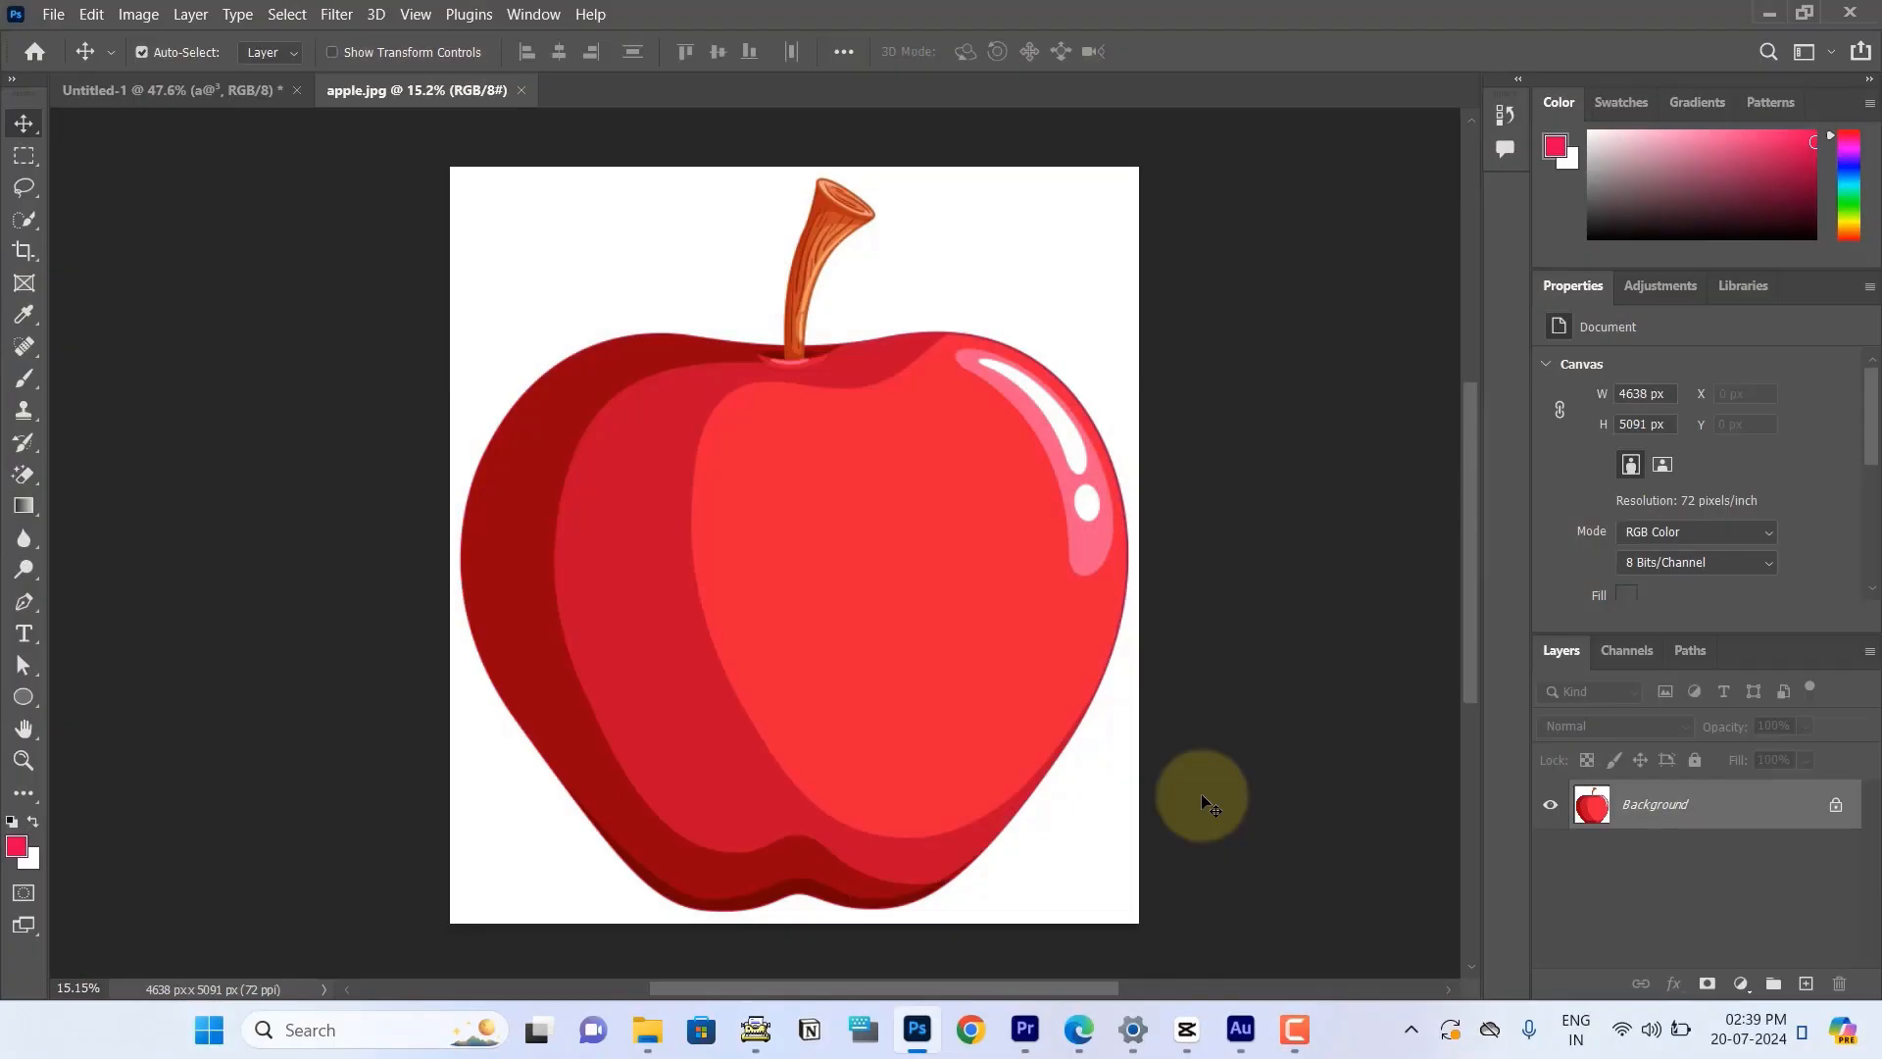
mouse_move(1190, 793)
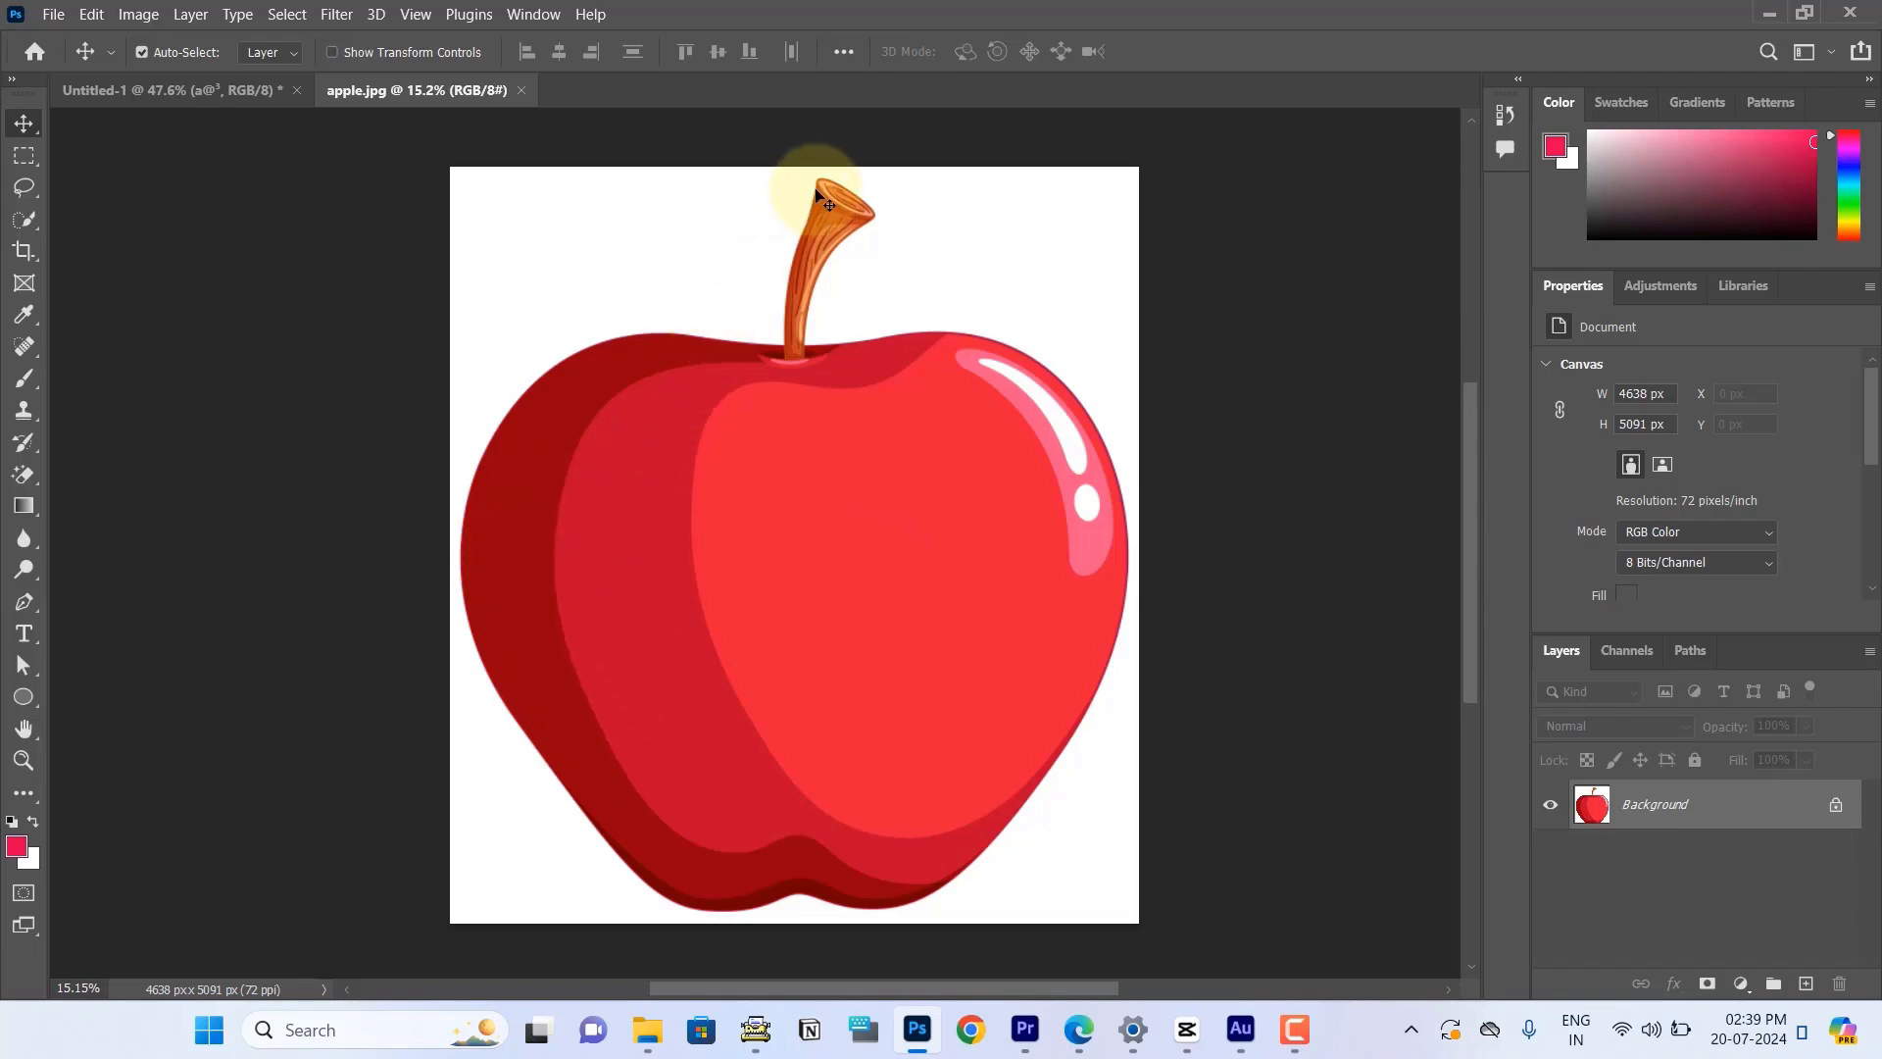
mouse_move(1093, 794)
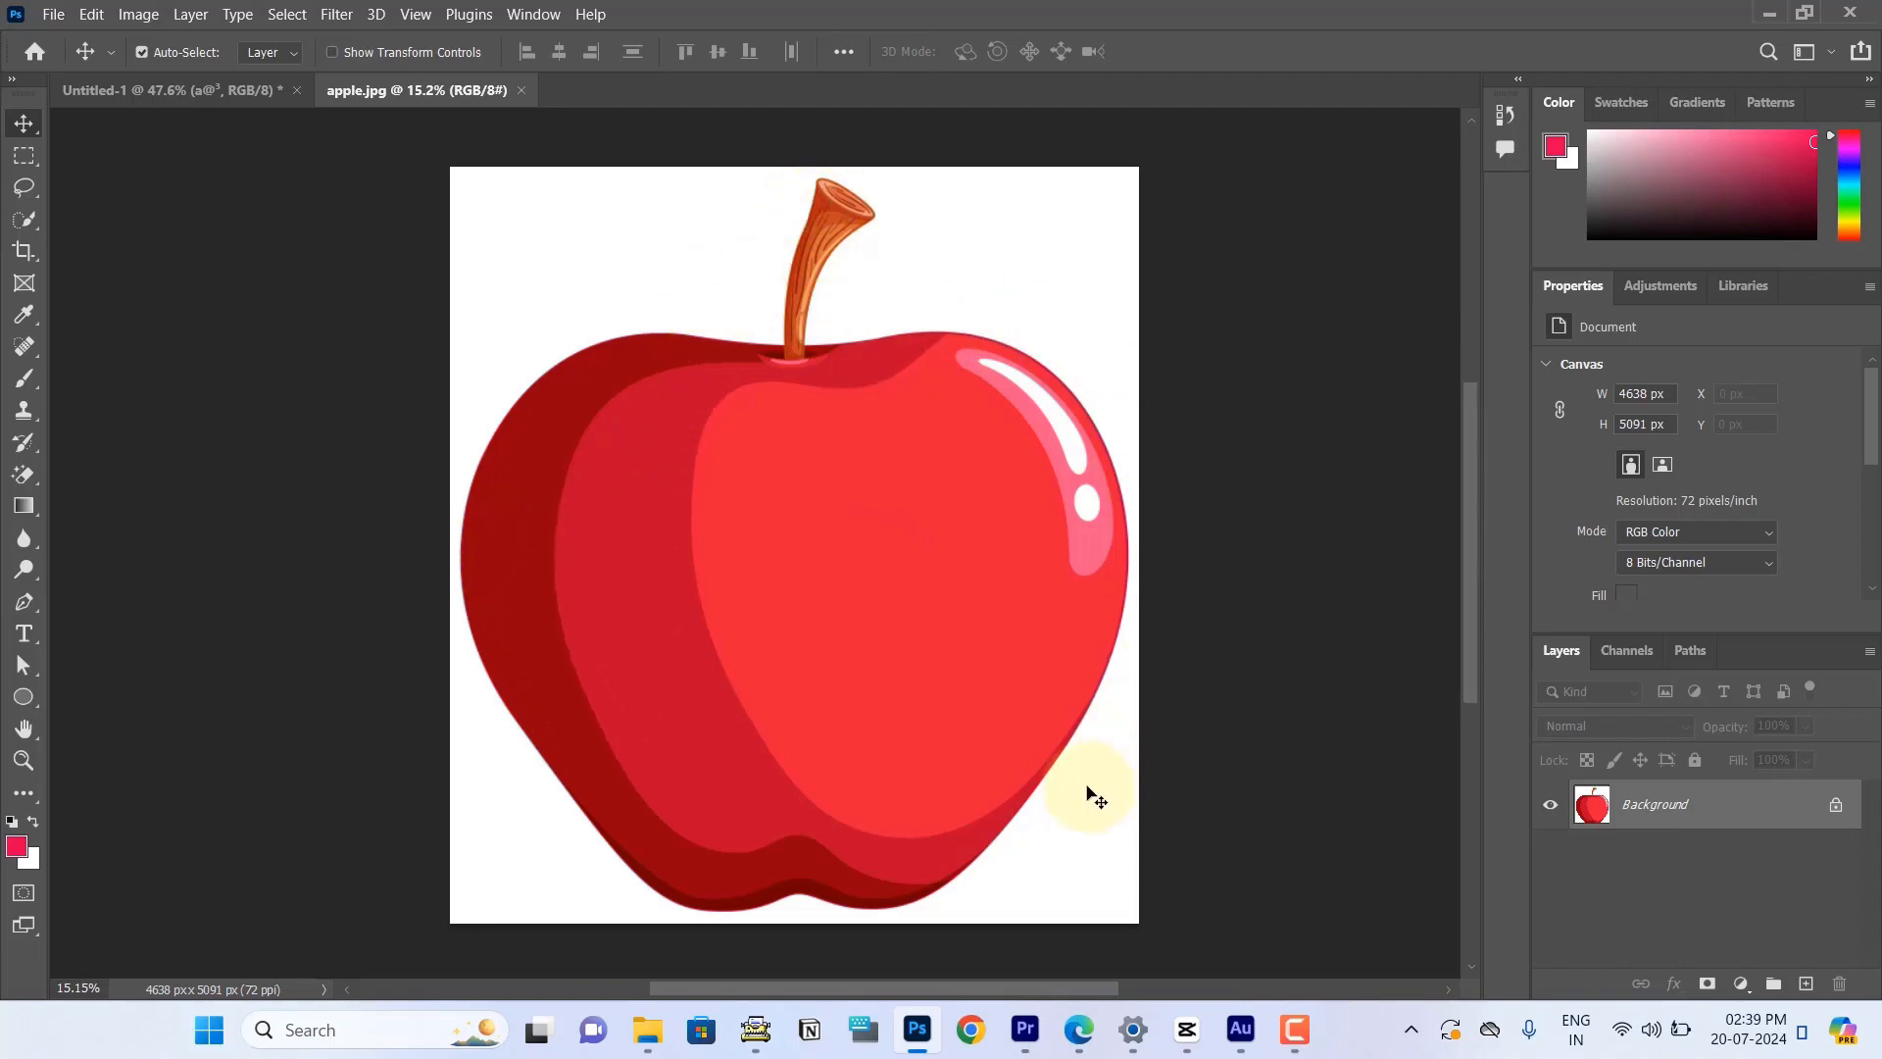
mouse_move(1104, 765)
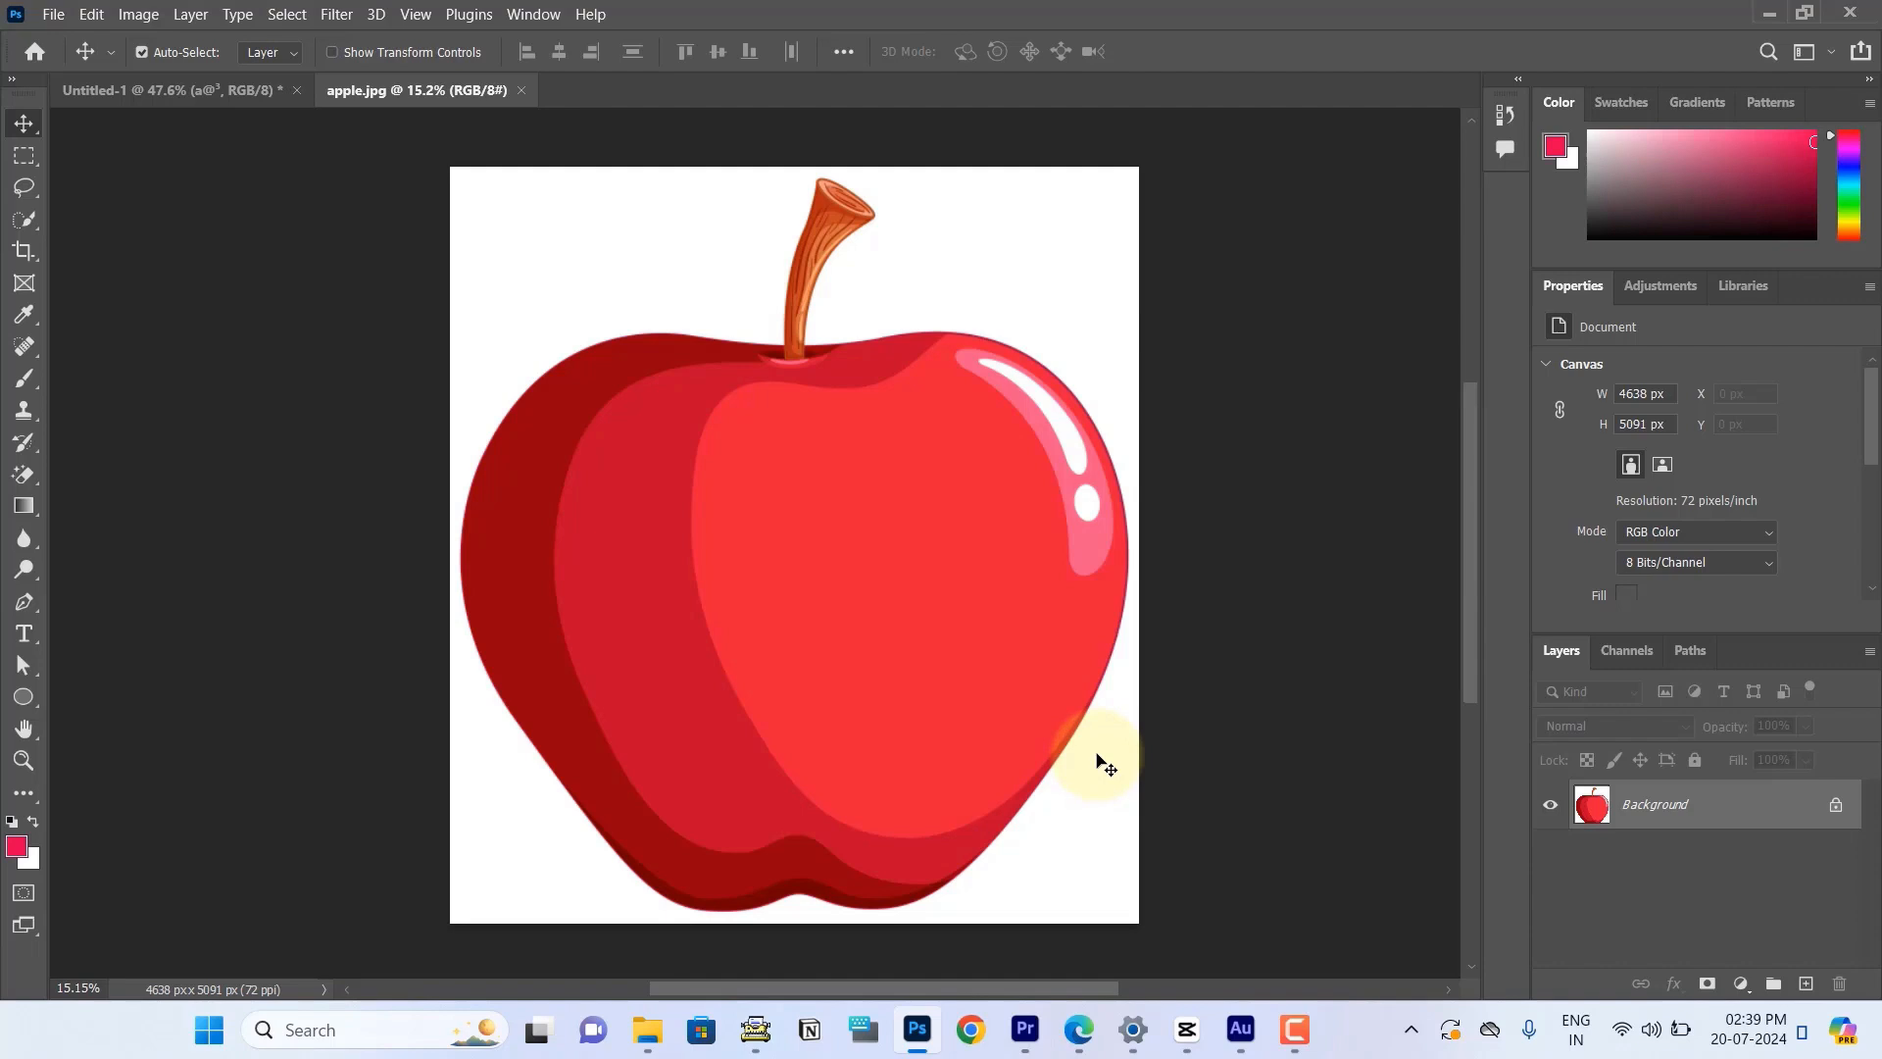
mouse_move(516, 92)
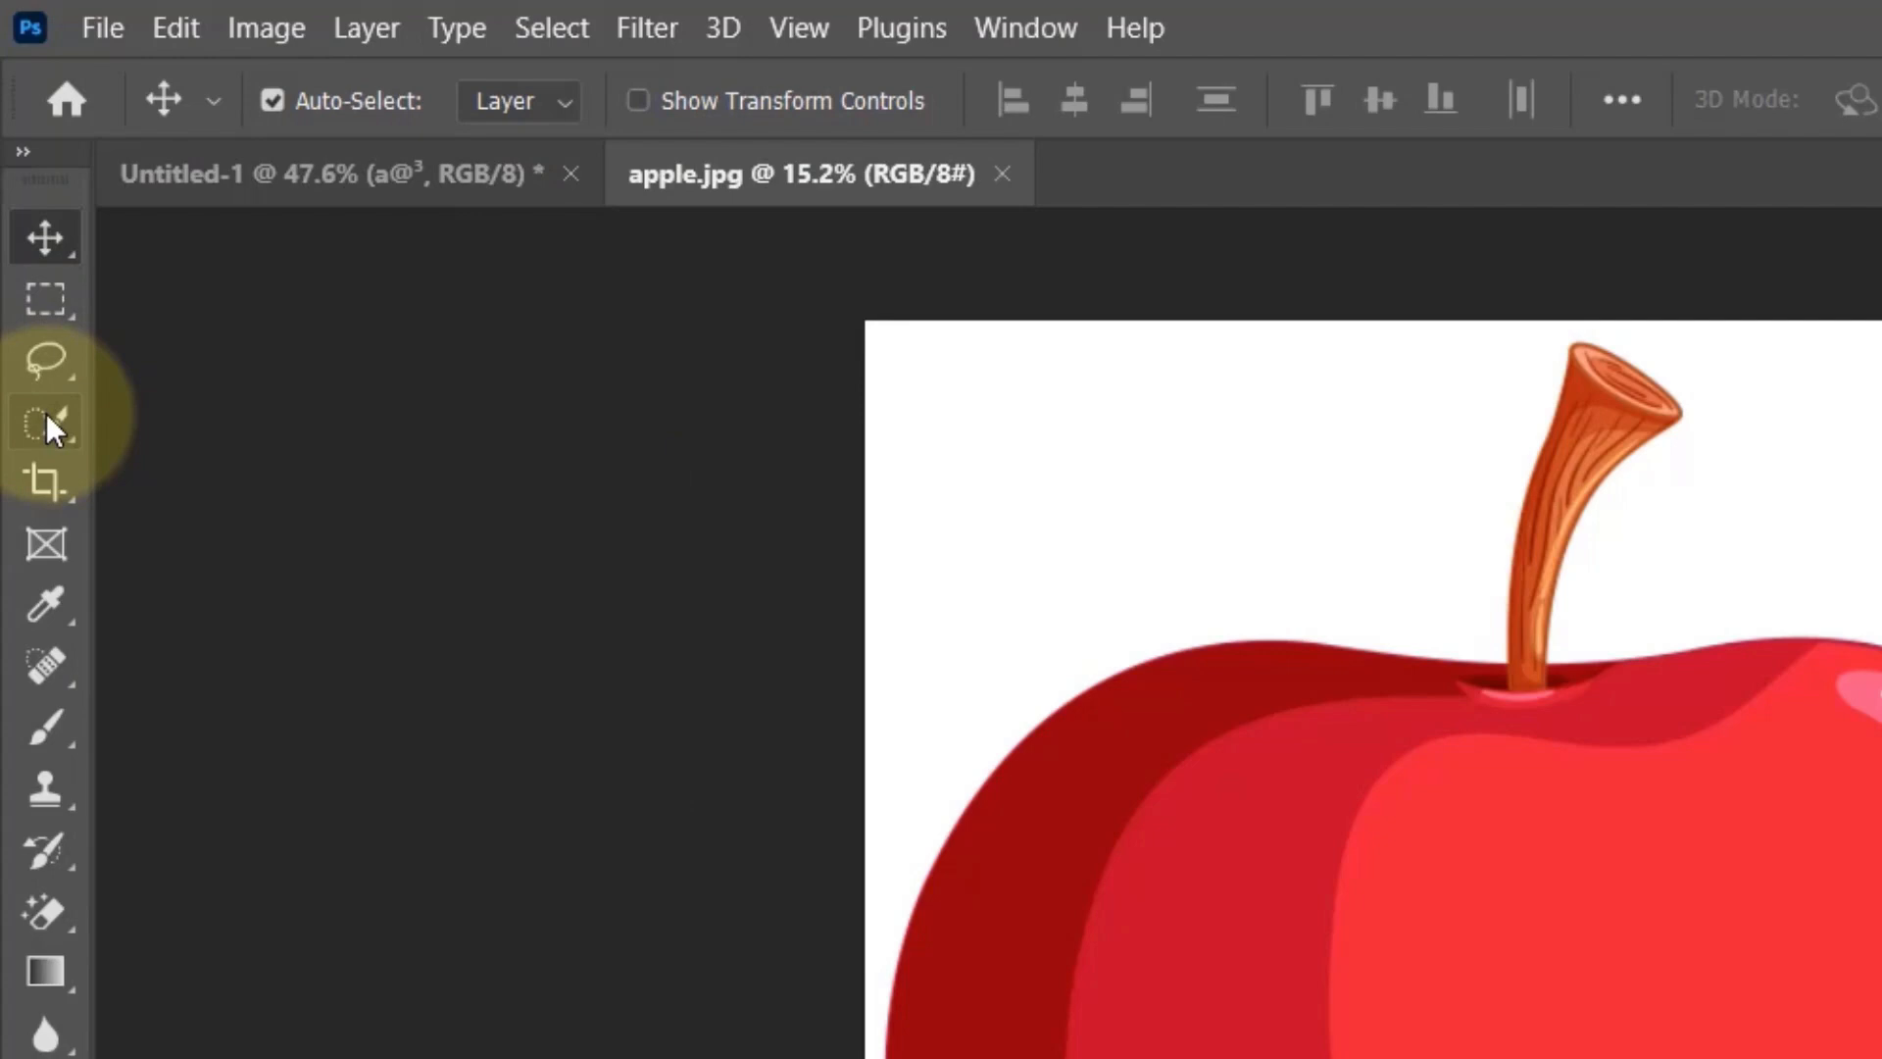
- Select the apple with the Object Selection tool and mask out the white background
click(46, 426)
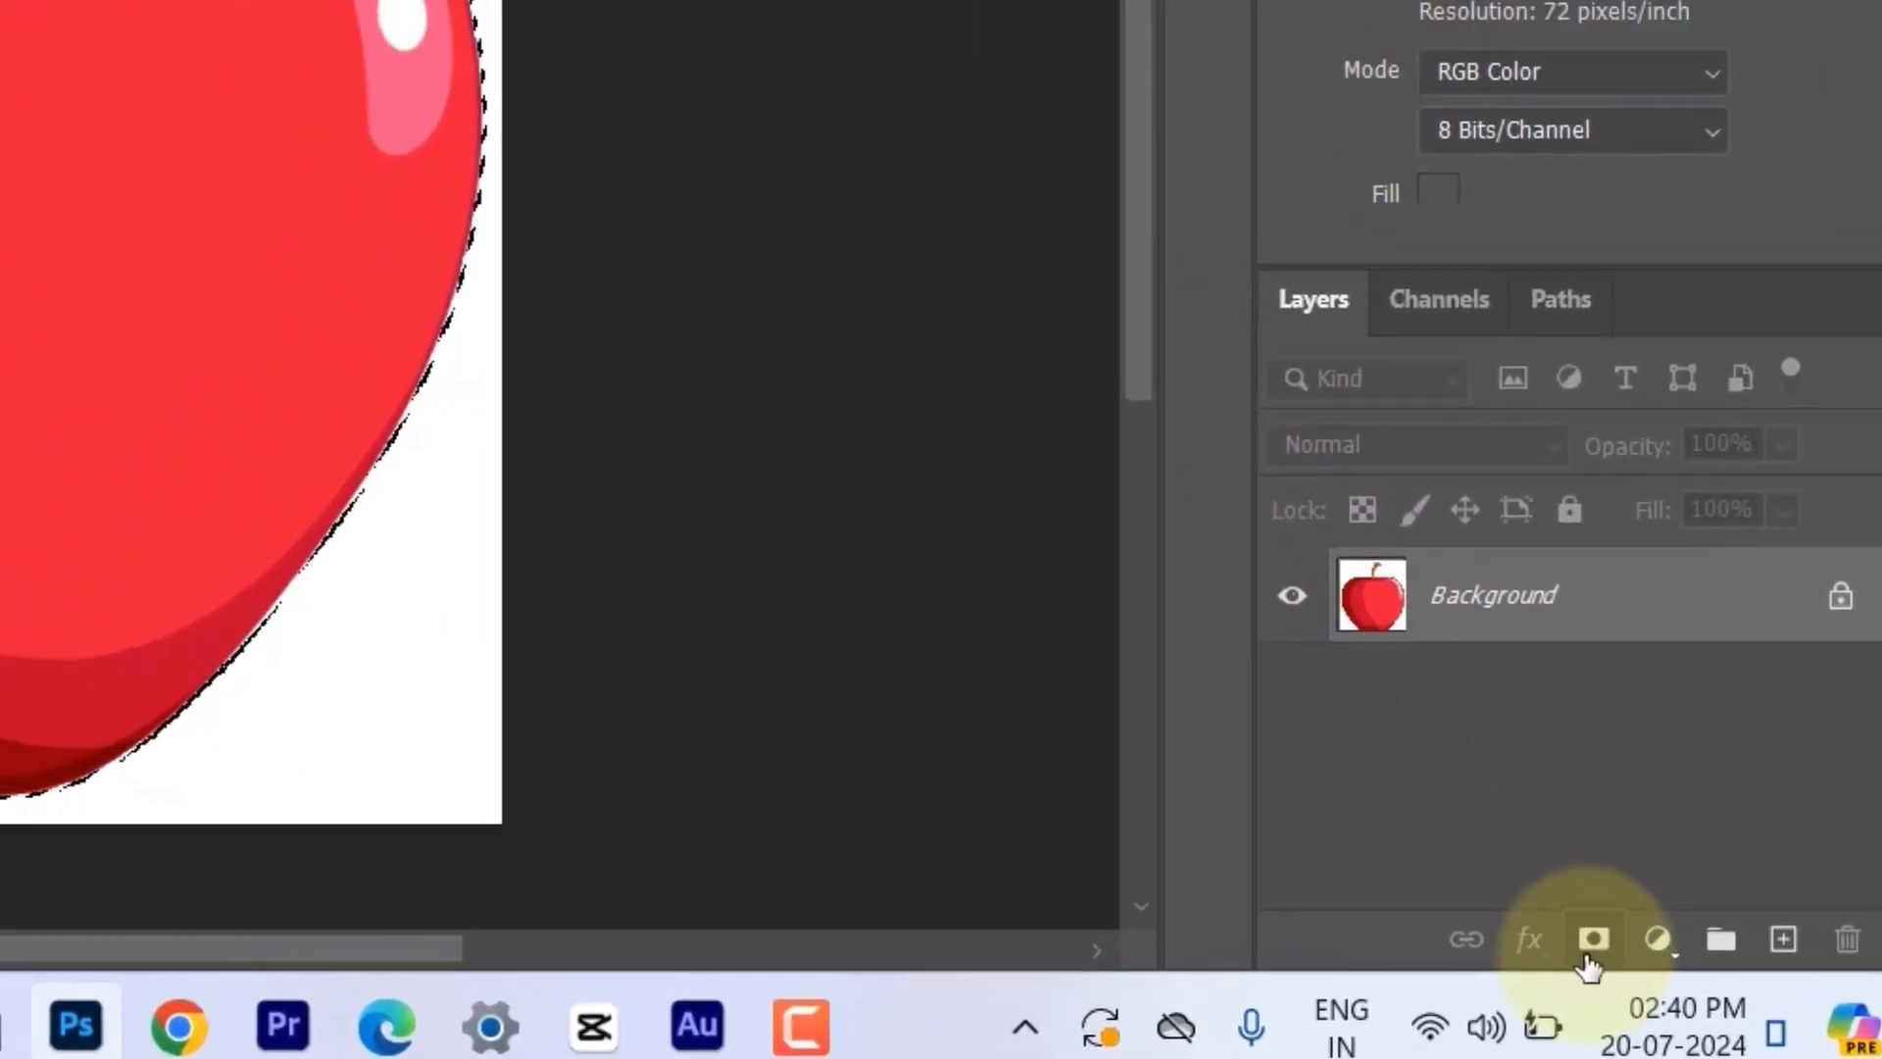
click(1594, 939)
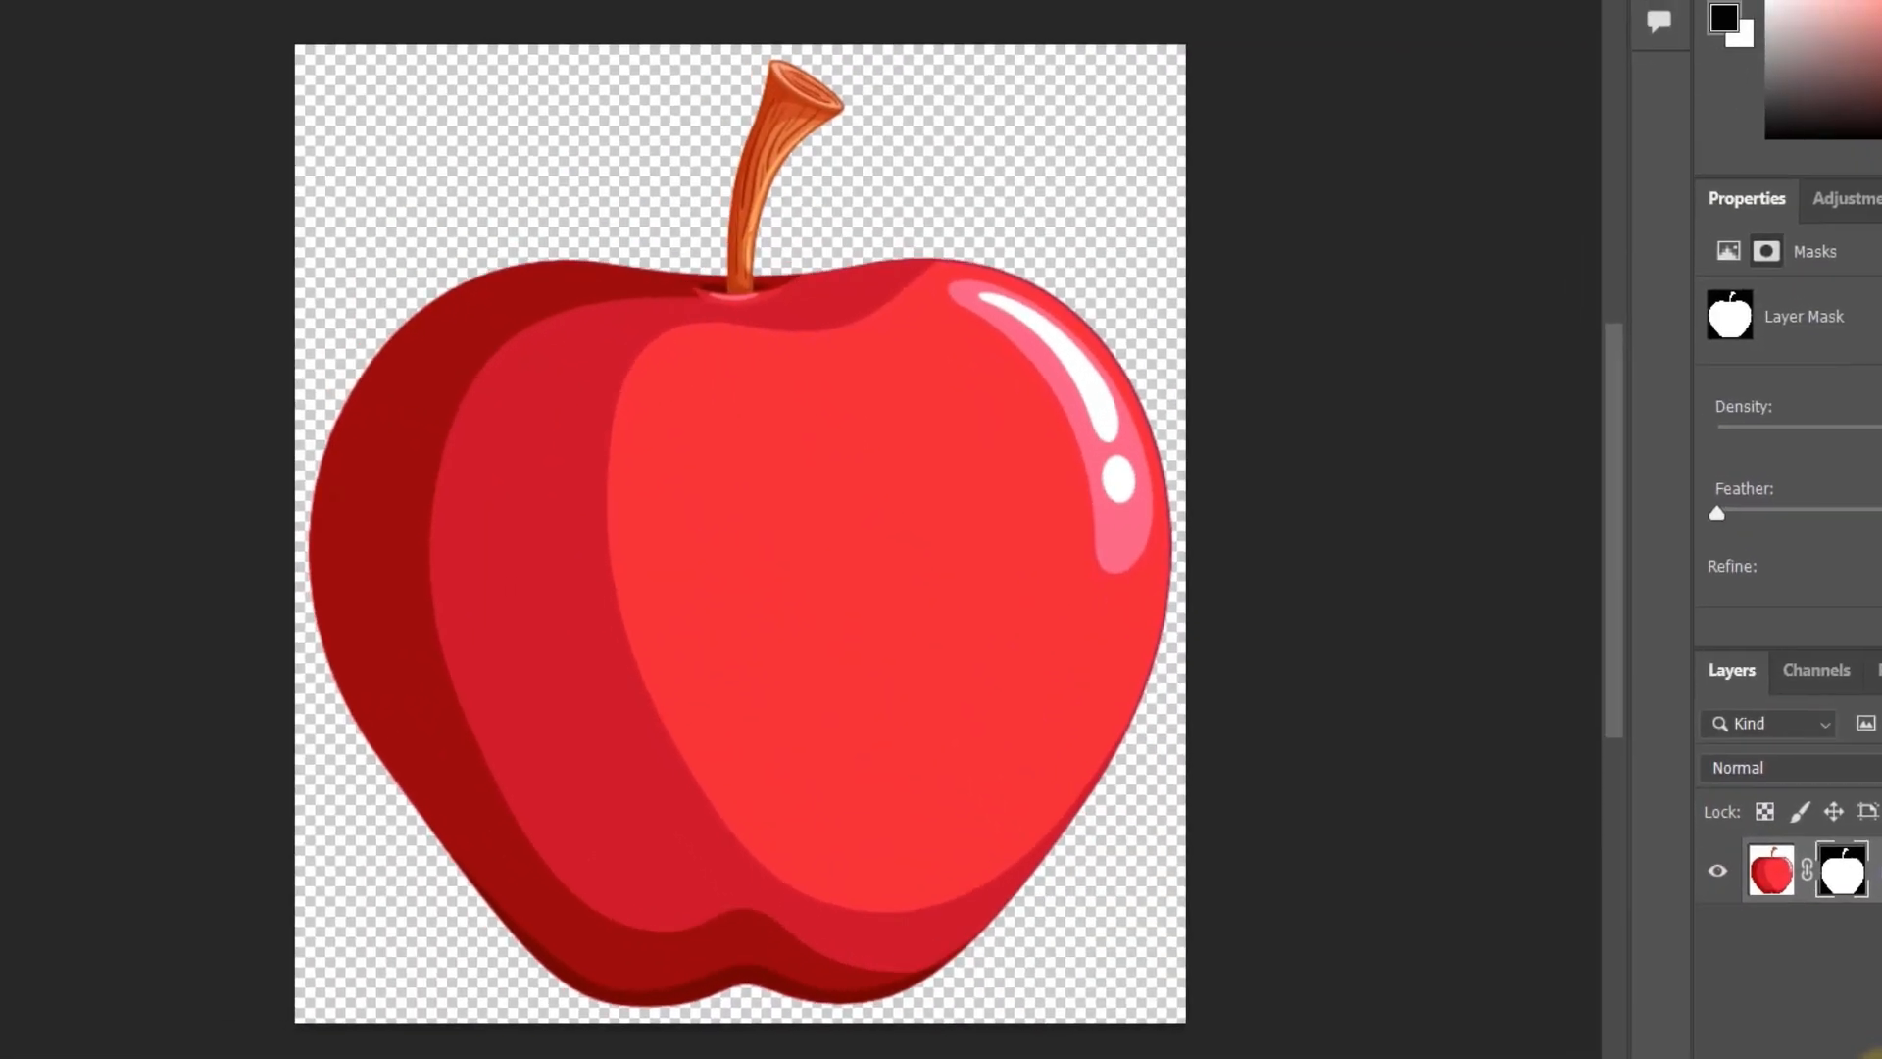
- Bring up the Create New Fill or Adjustment Layer menu from the Layers panel
click(1023, 270)
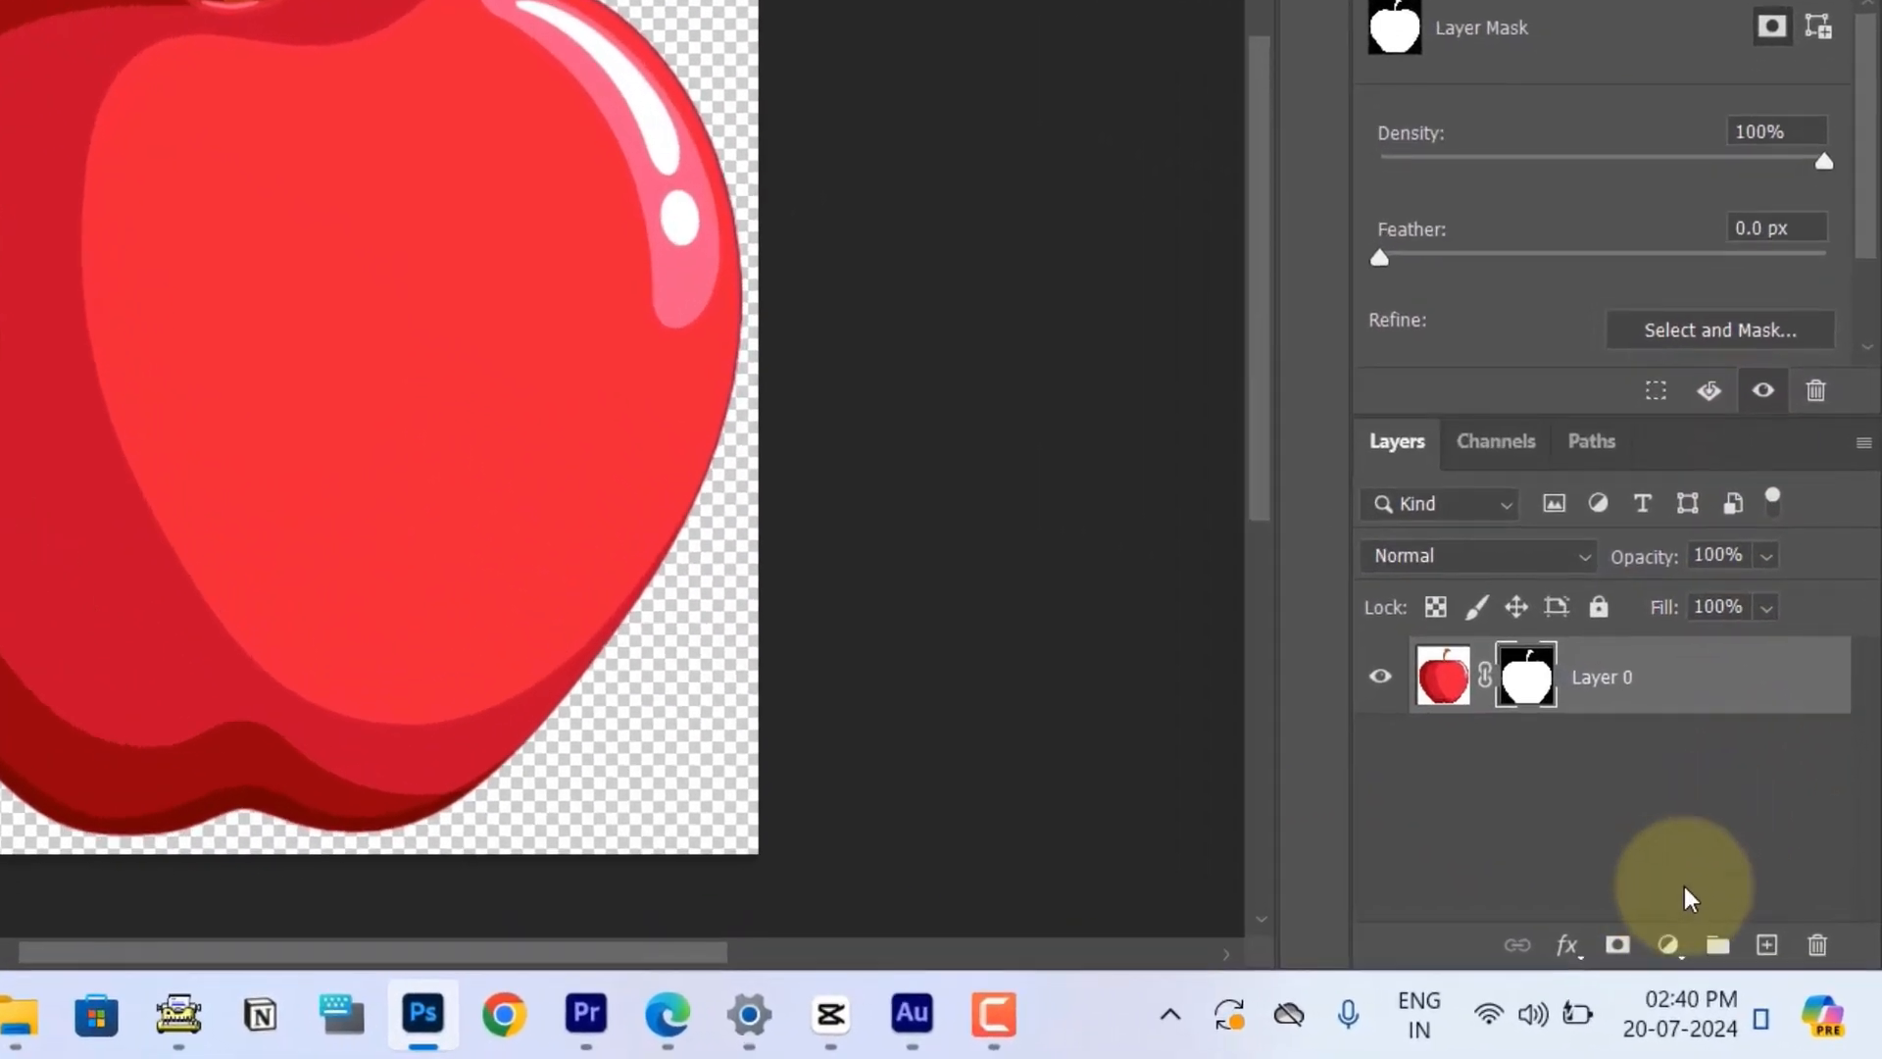
click(1666, 944)
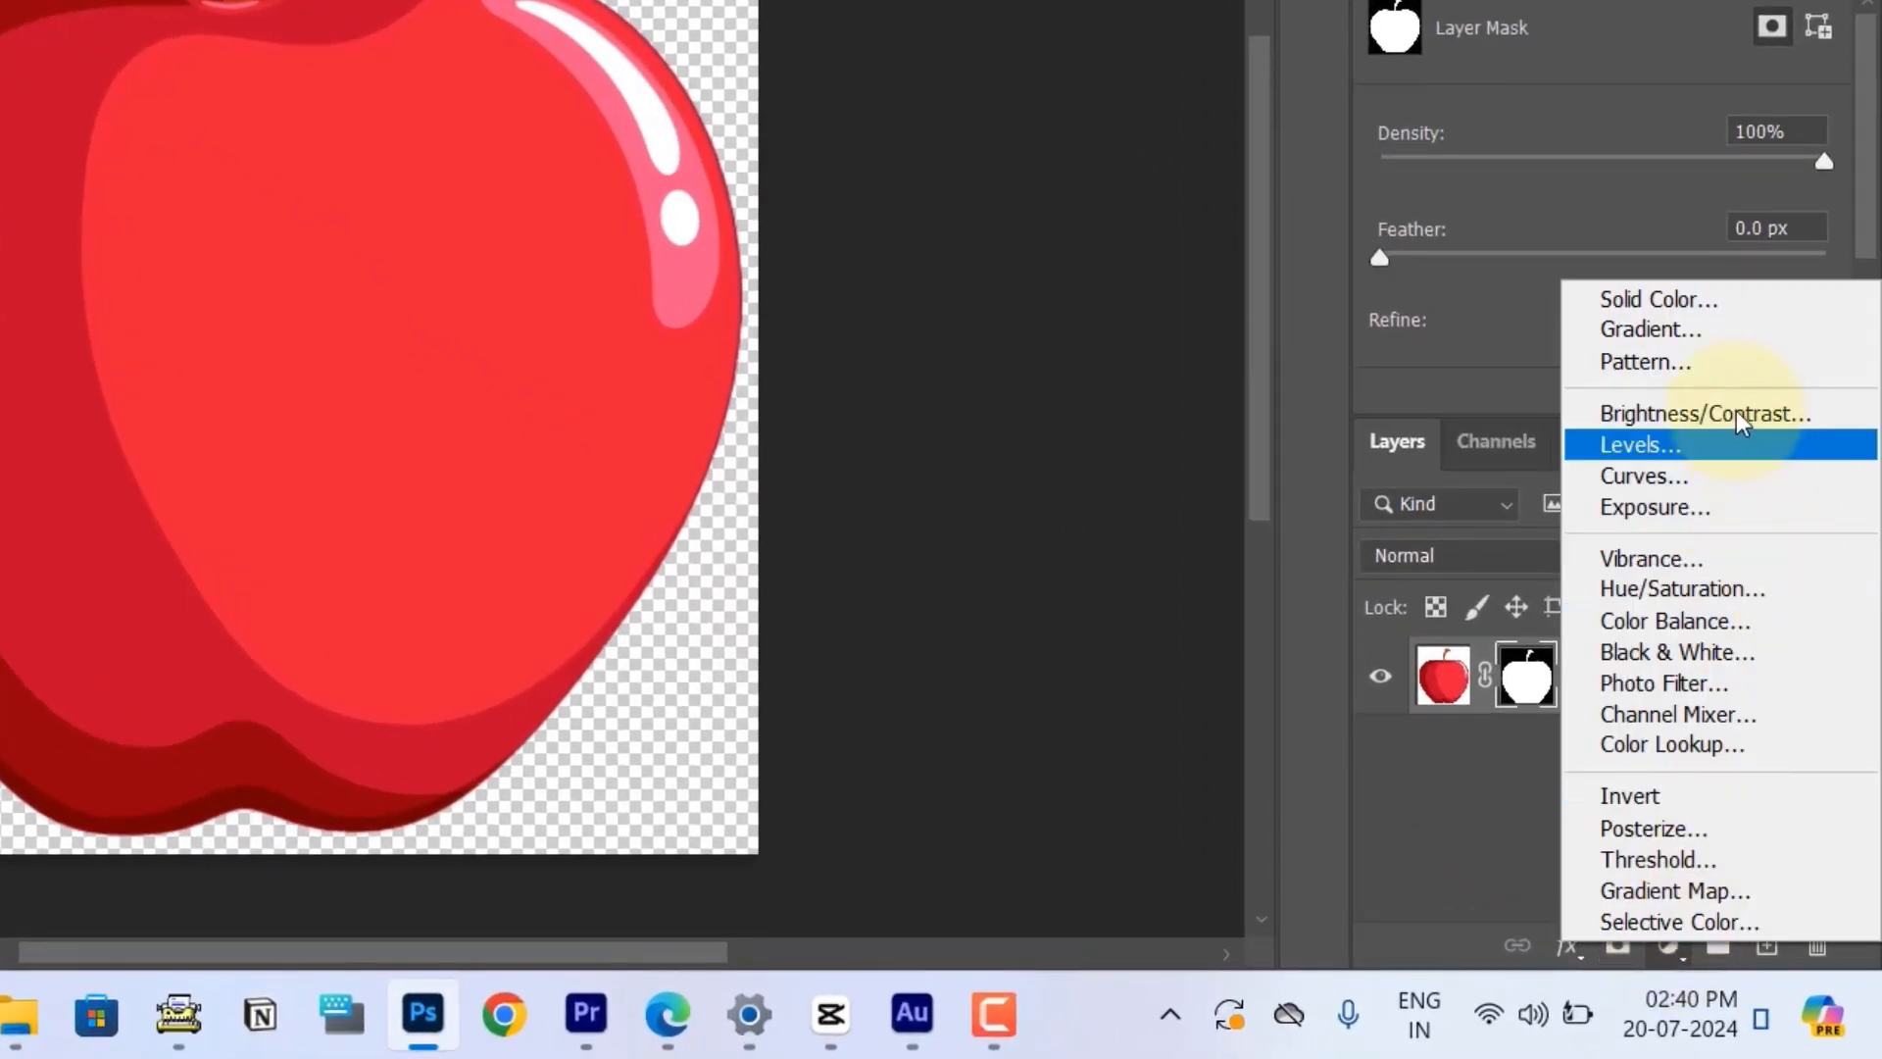
mouse_move(1729, 298)
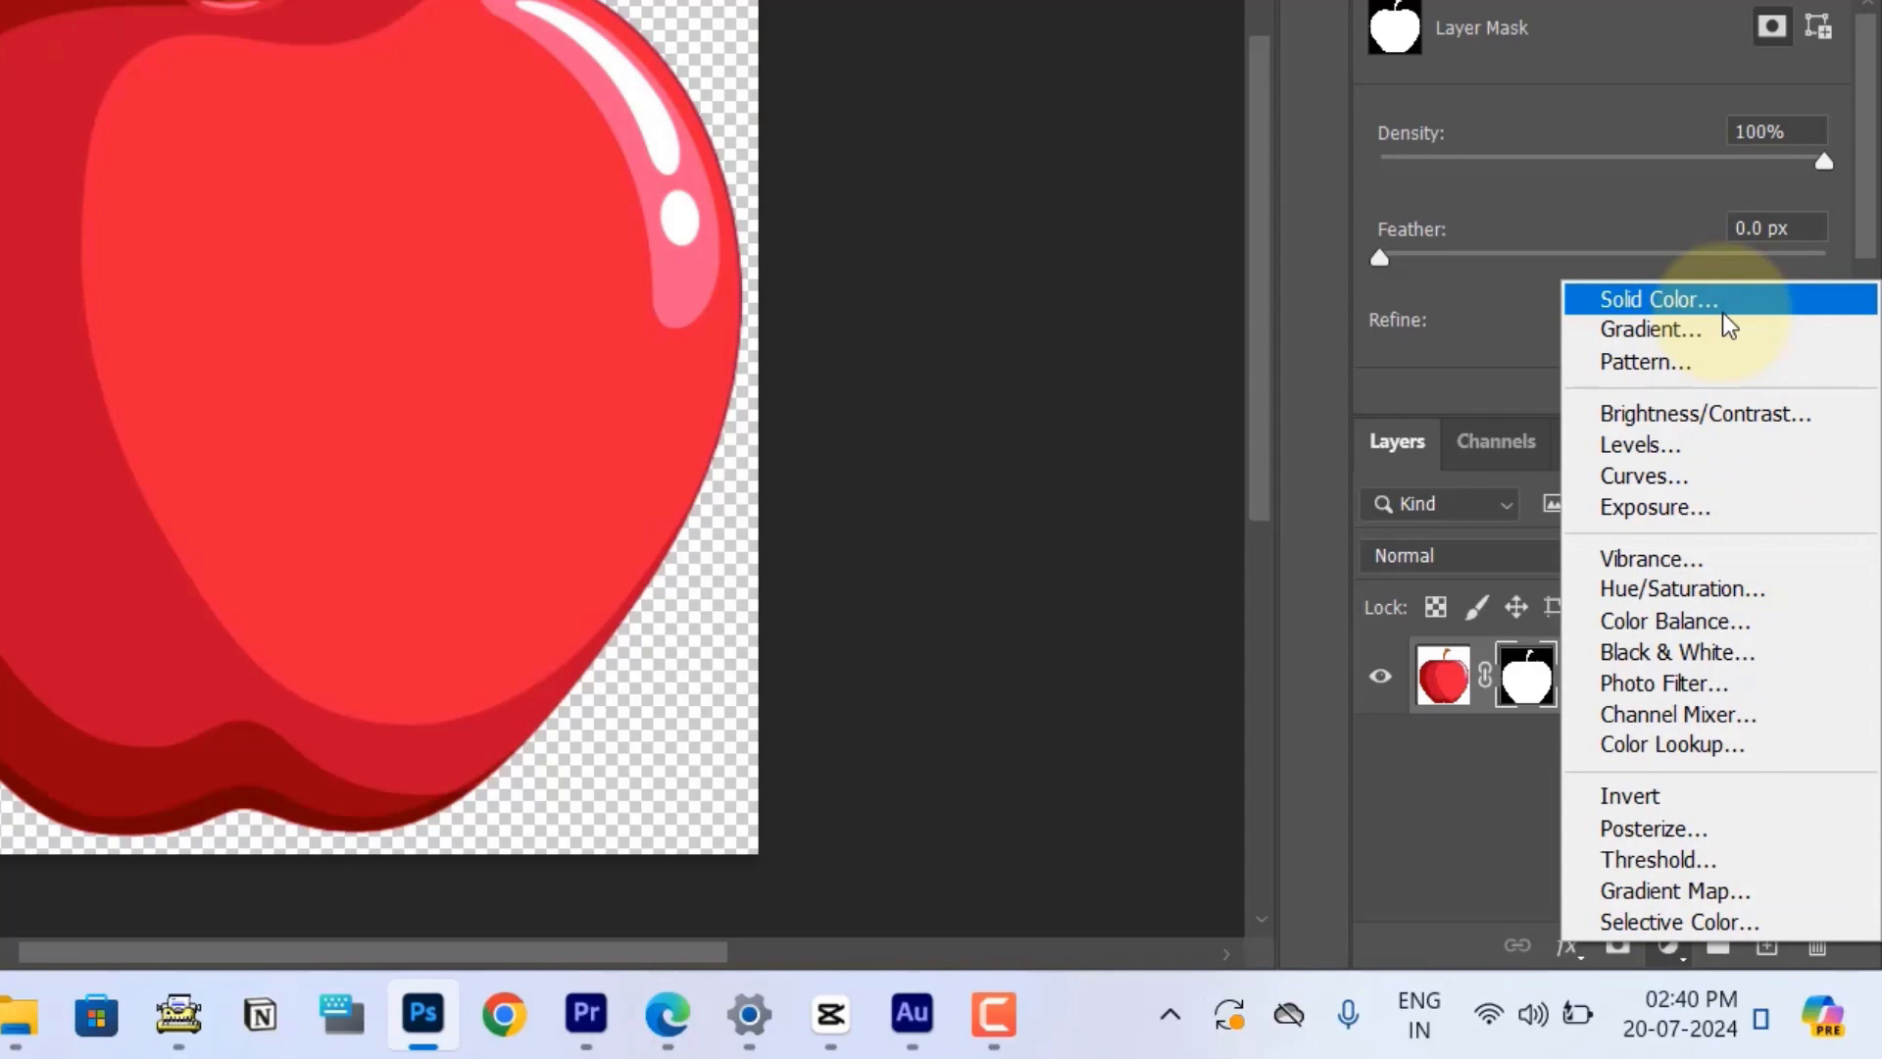
- Add a Solid Color fill layer set to dark brown #2c2024
click(1657, 298)
text(2c2024)
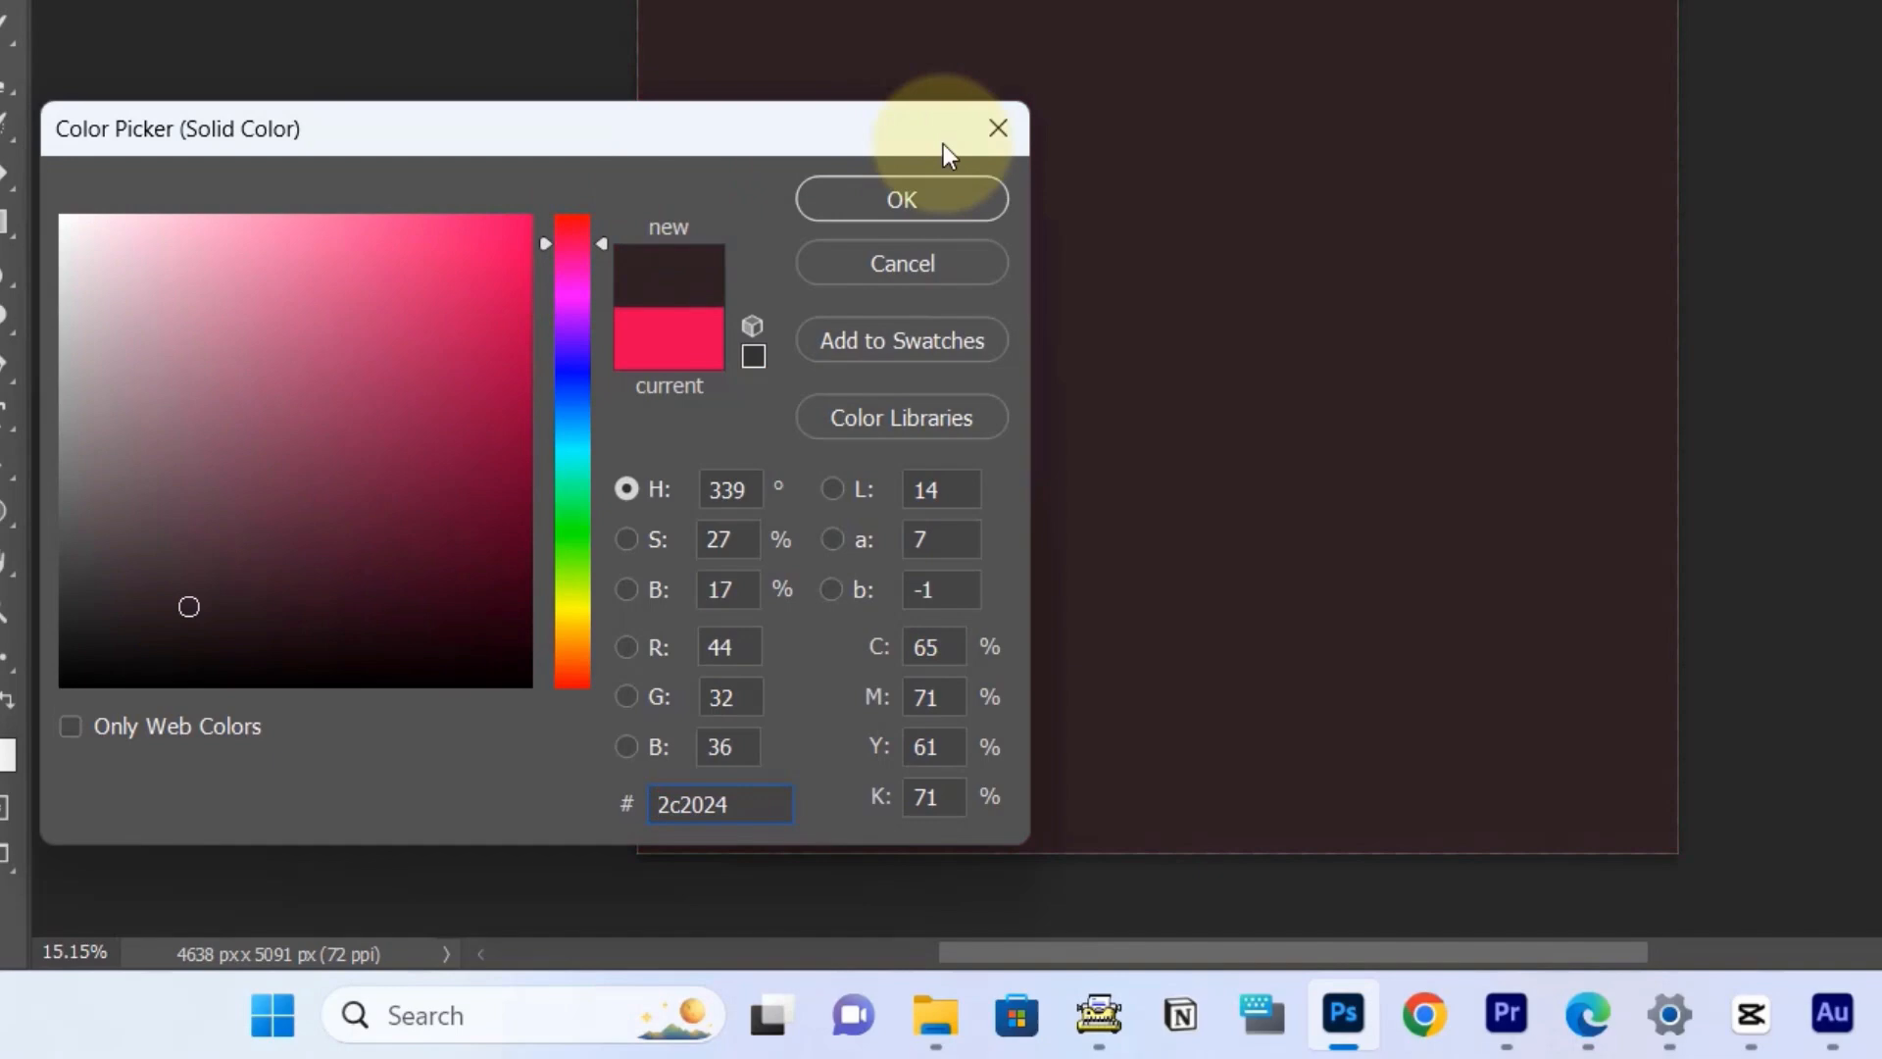
click(899, 200)
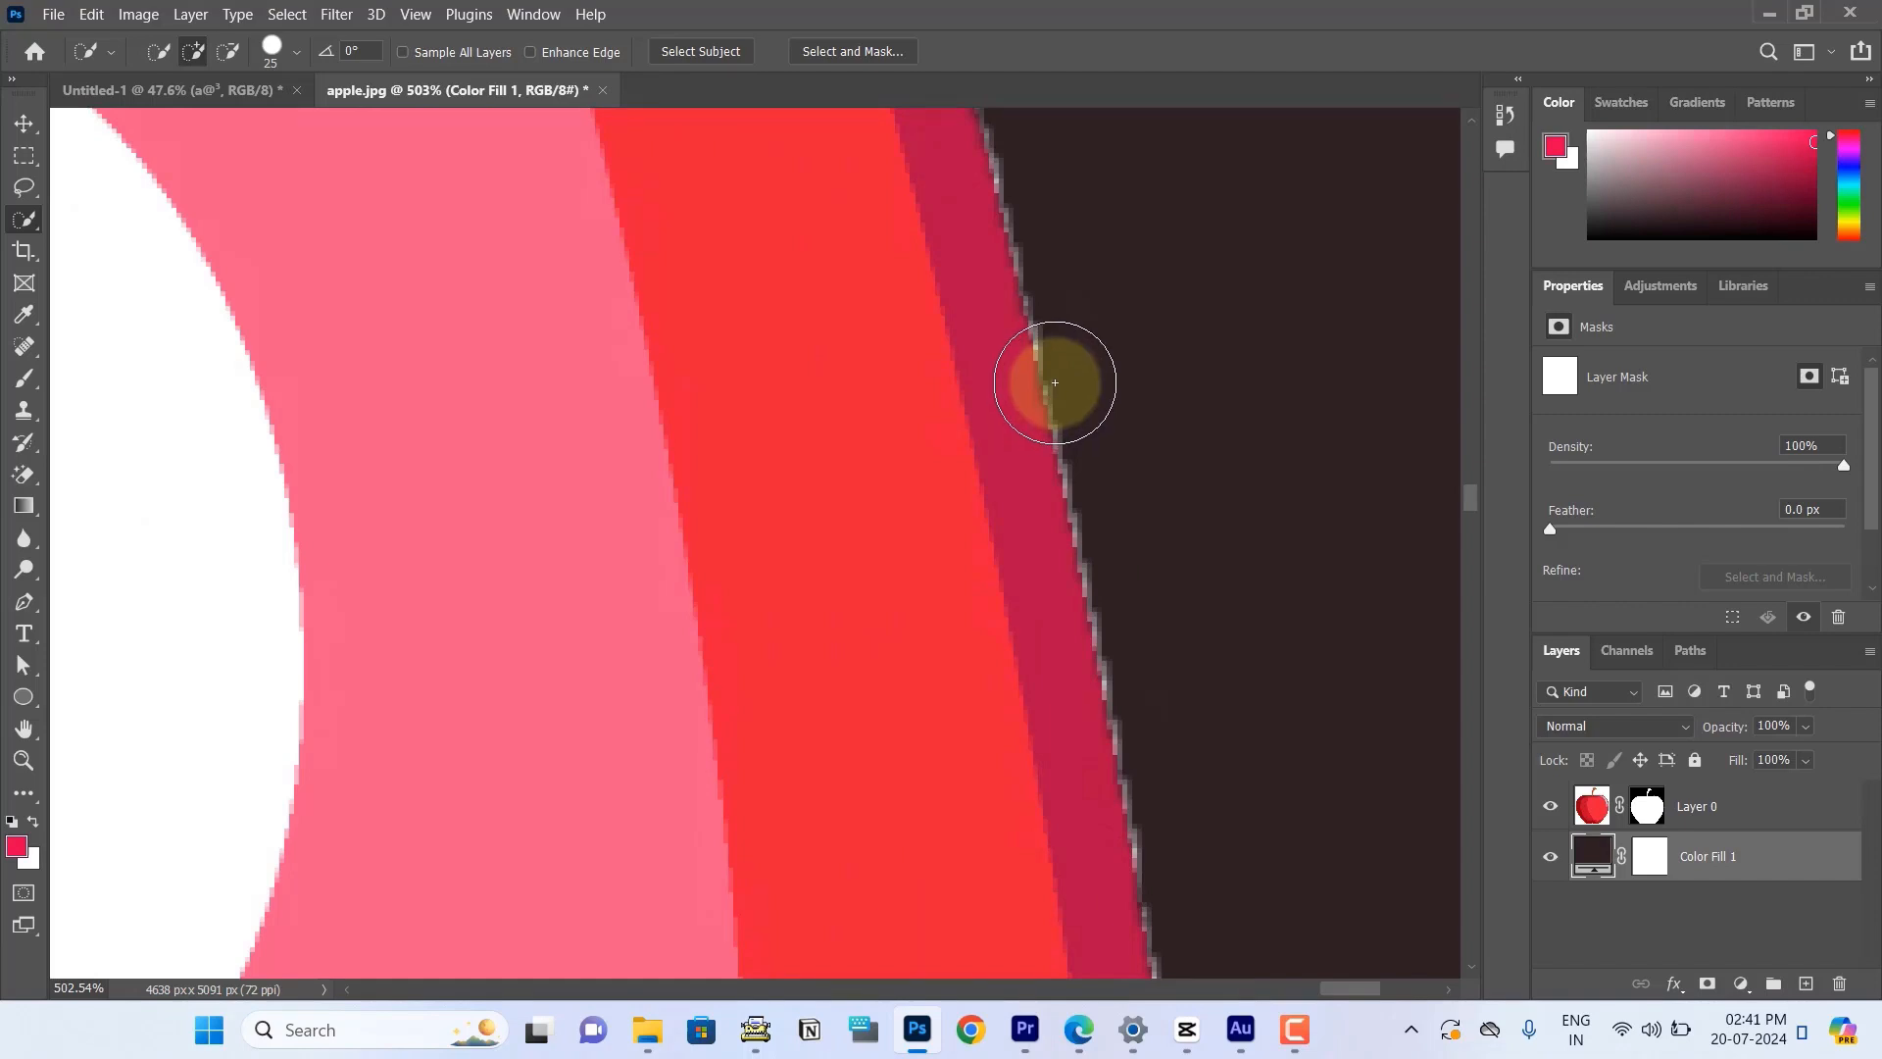
mouse_move(990, 293)
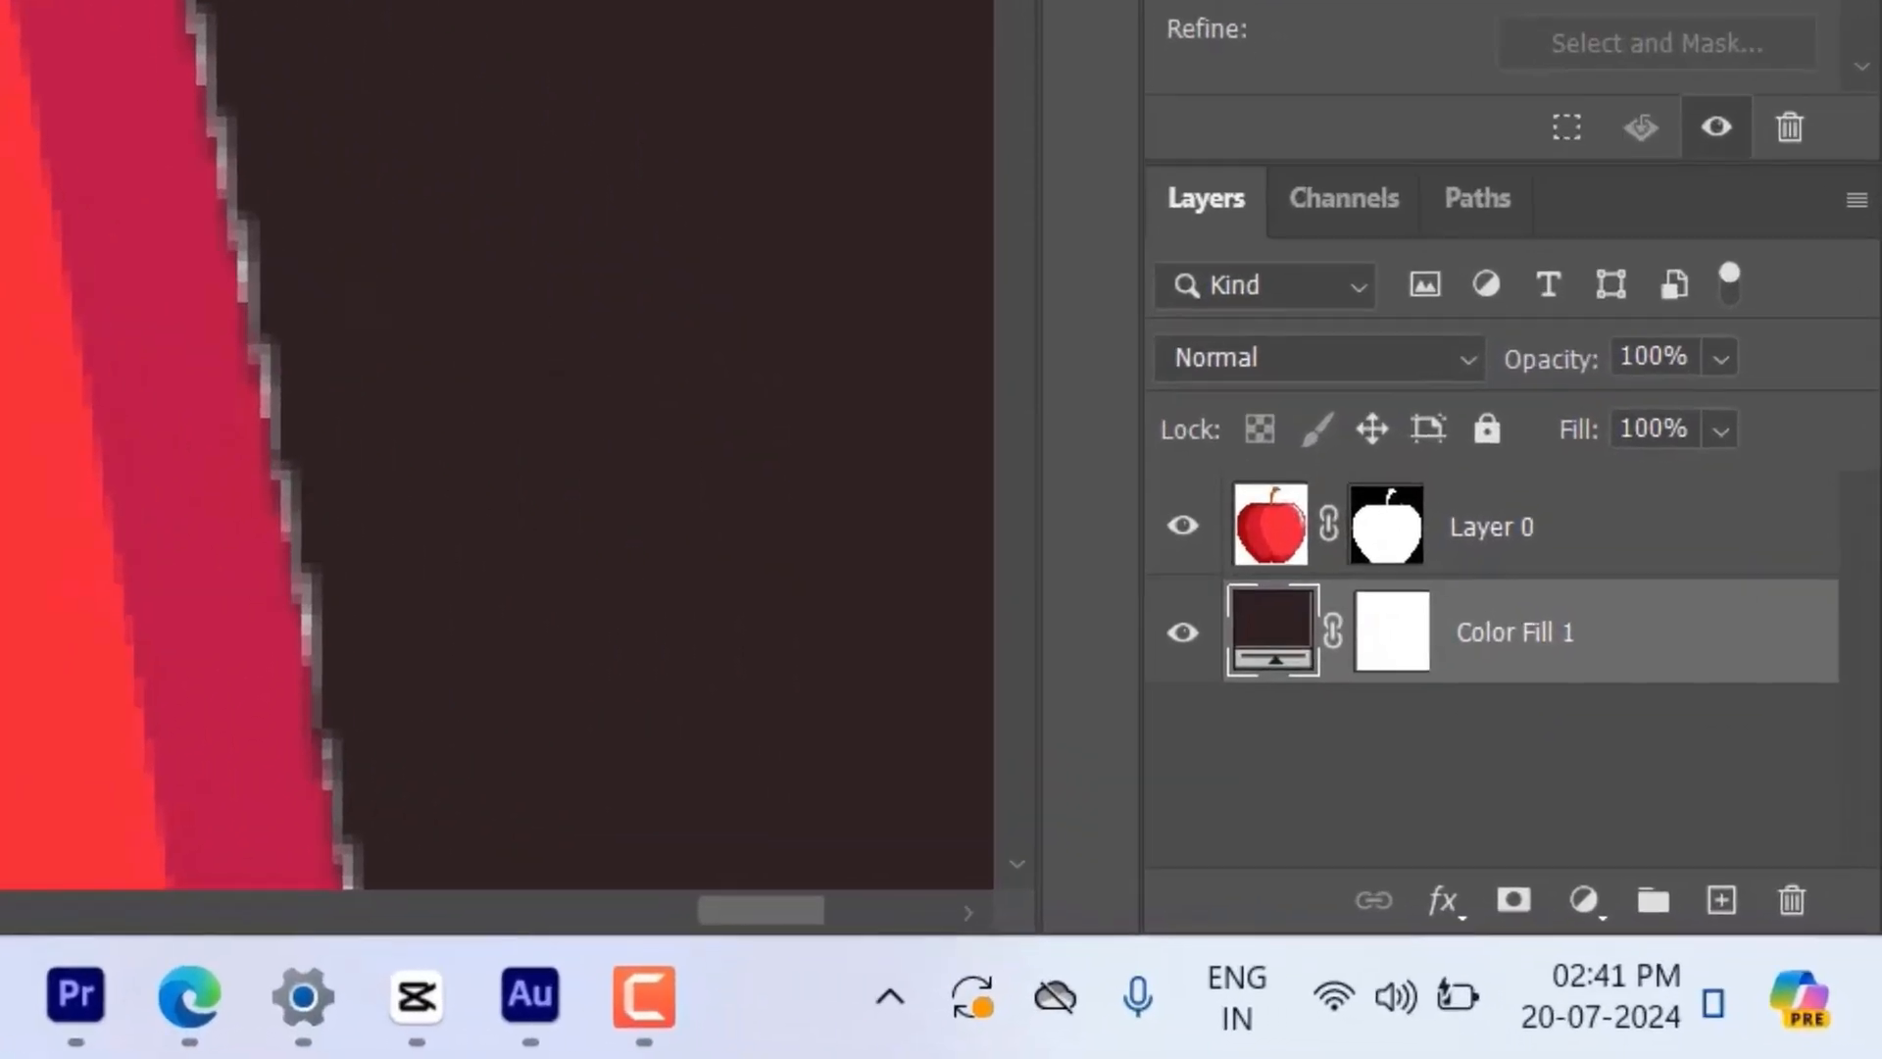
mouse_move(1386, 525)
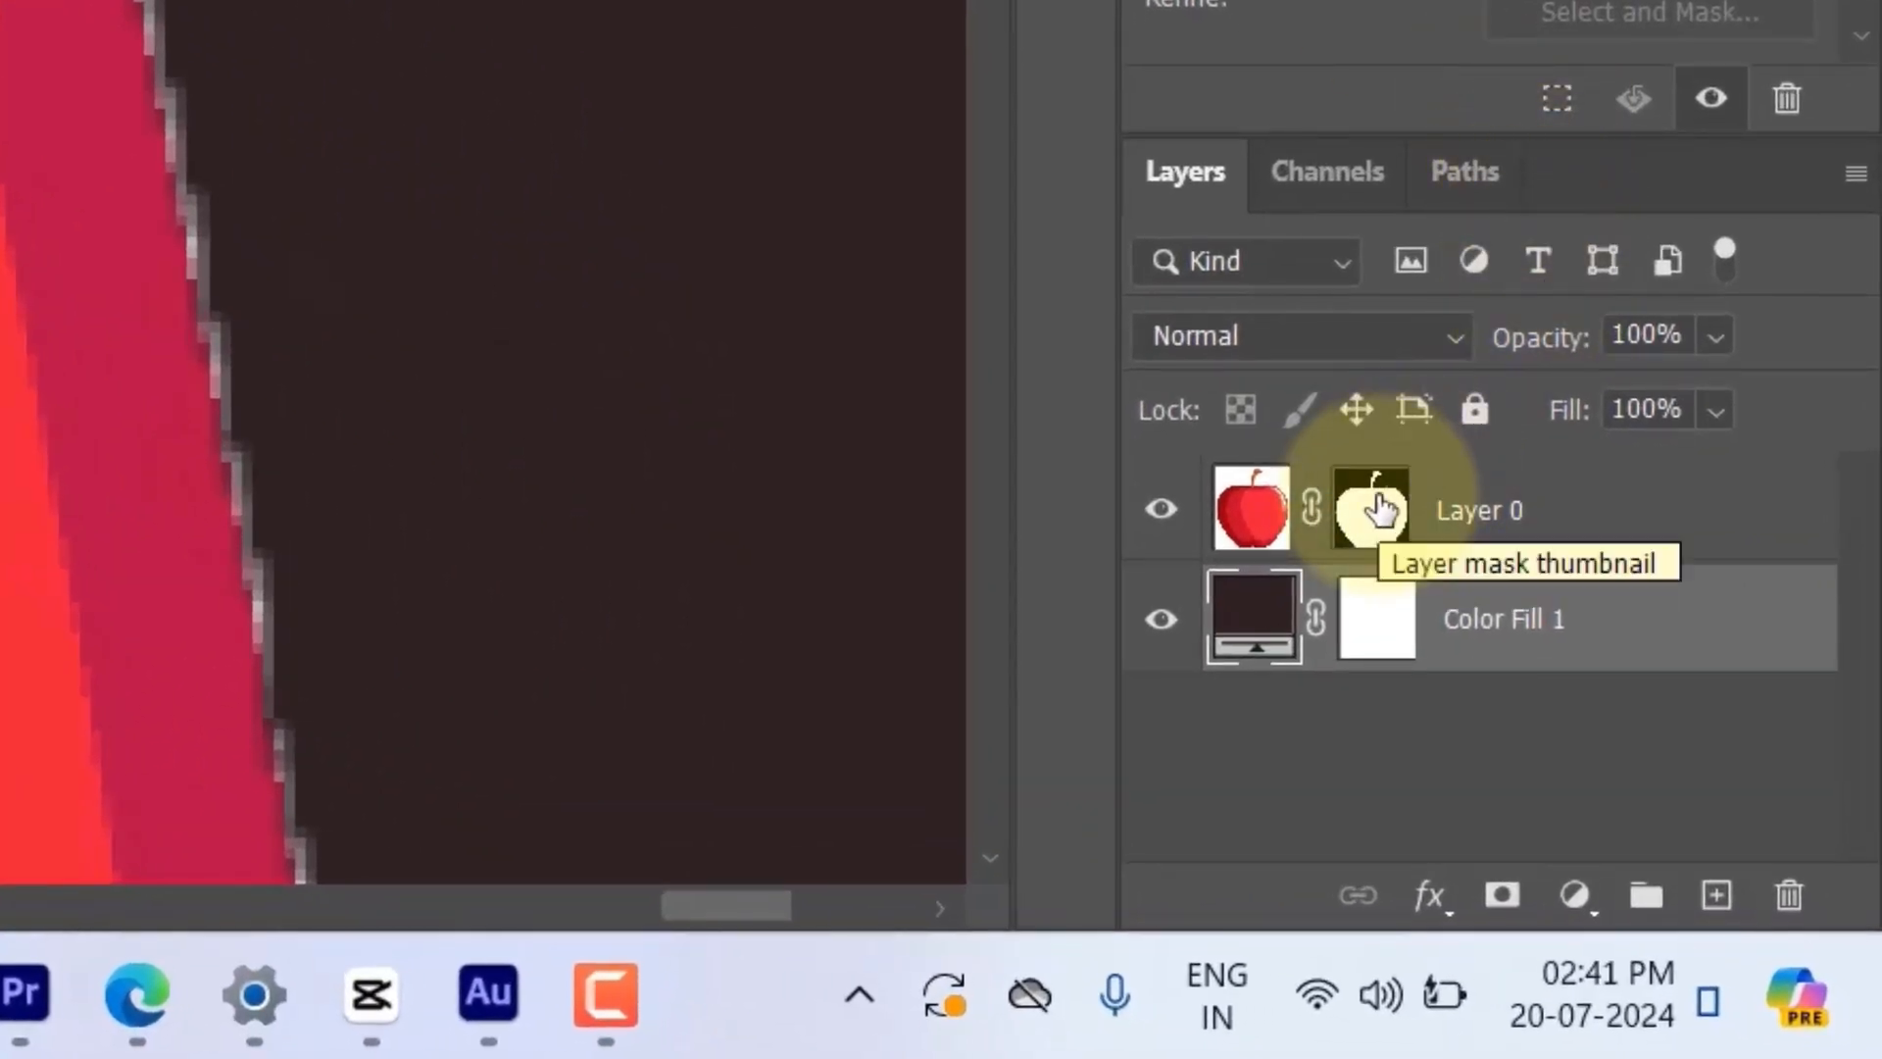
- Make Layer 0's mask thumbnail the active editing target
click(1372, 506)
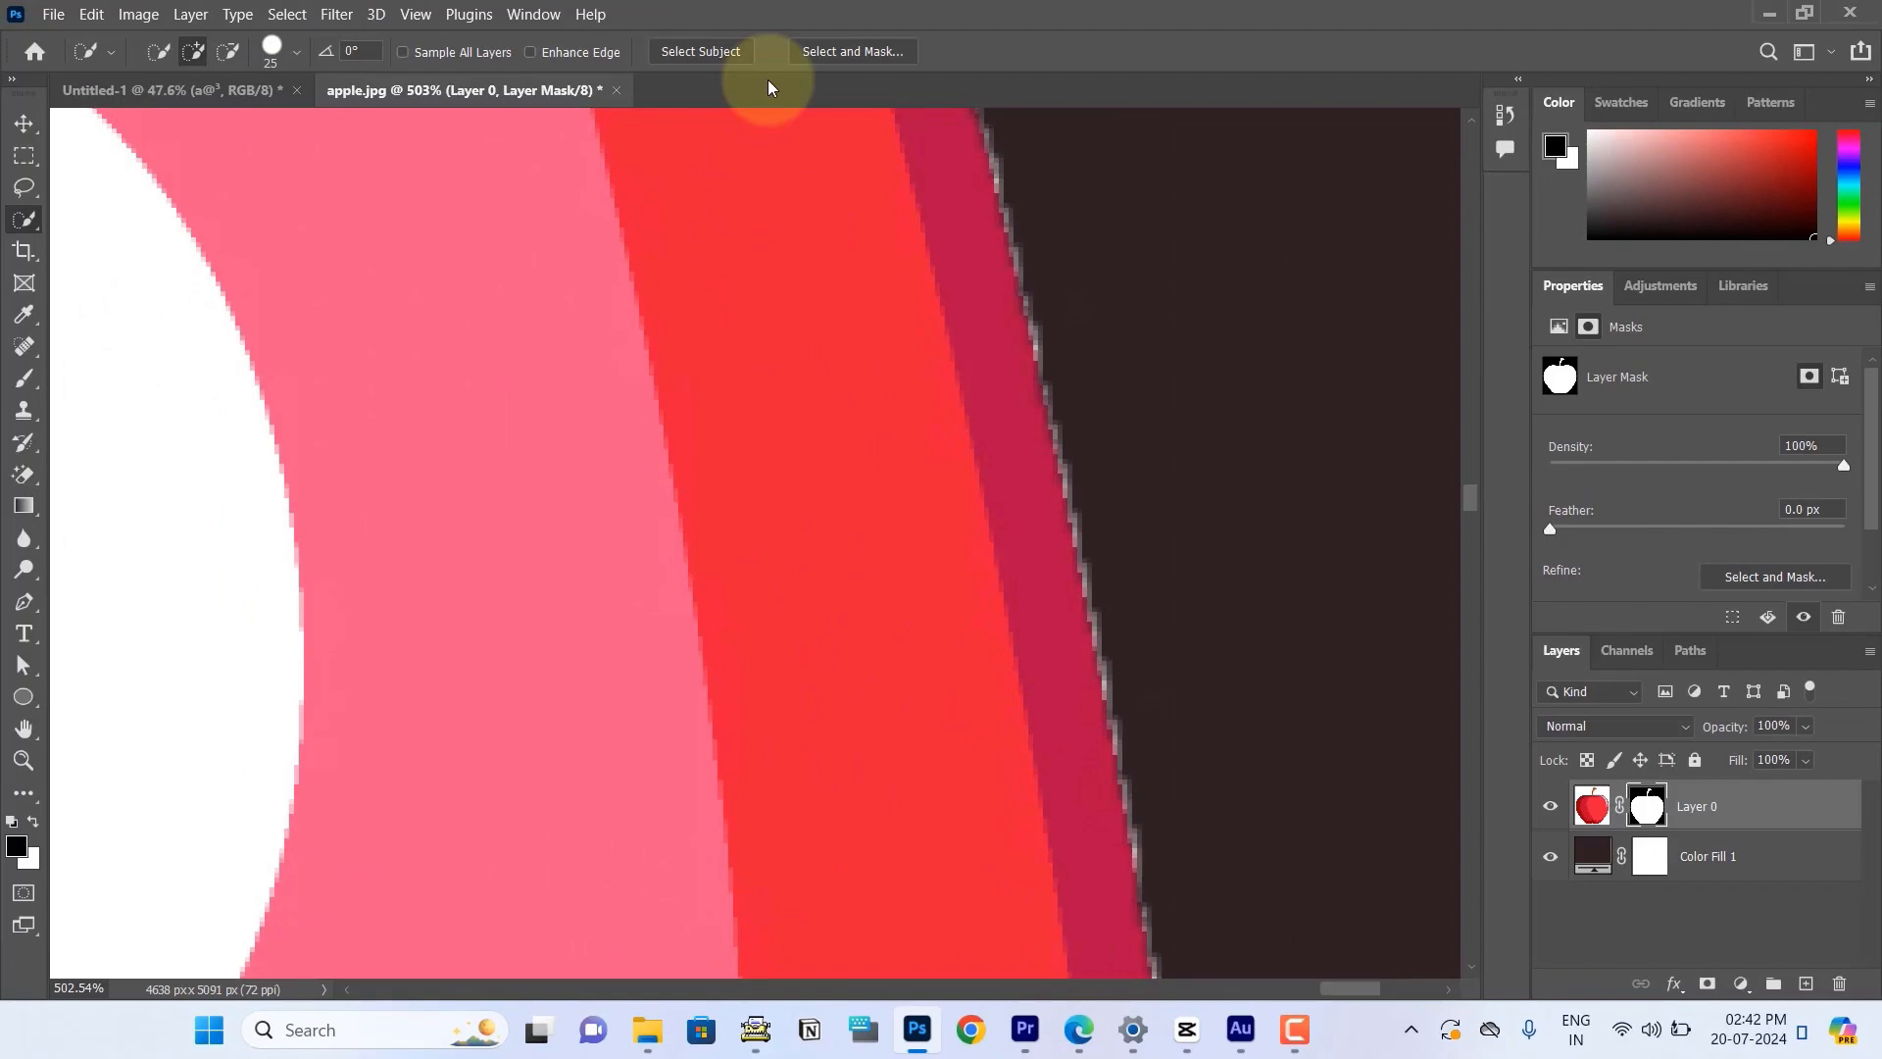
- Apply Filter > Other > Minimum with a 3-pixel radius to shrink the mask edge
click(335, 14)
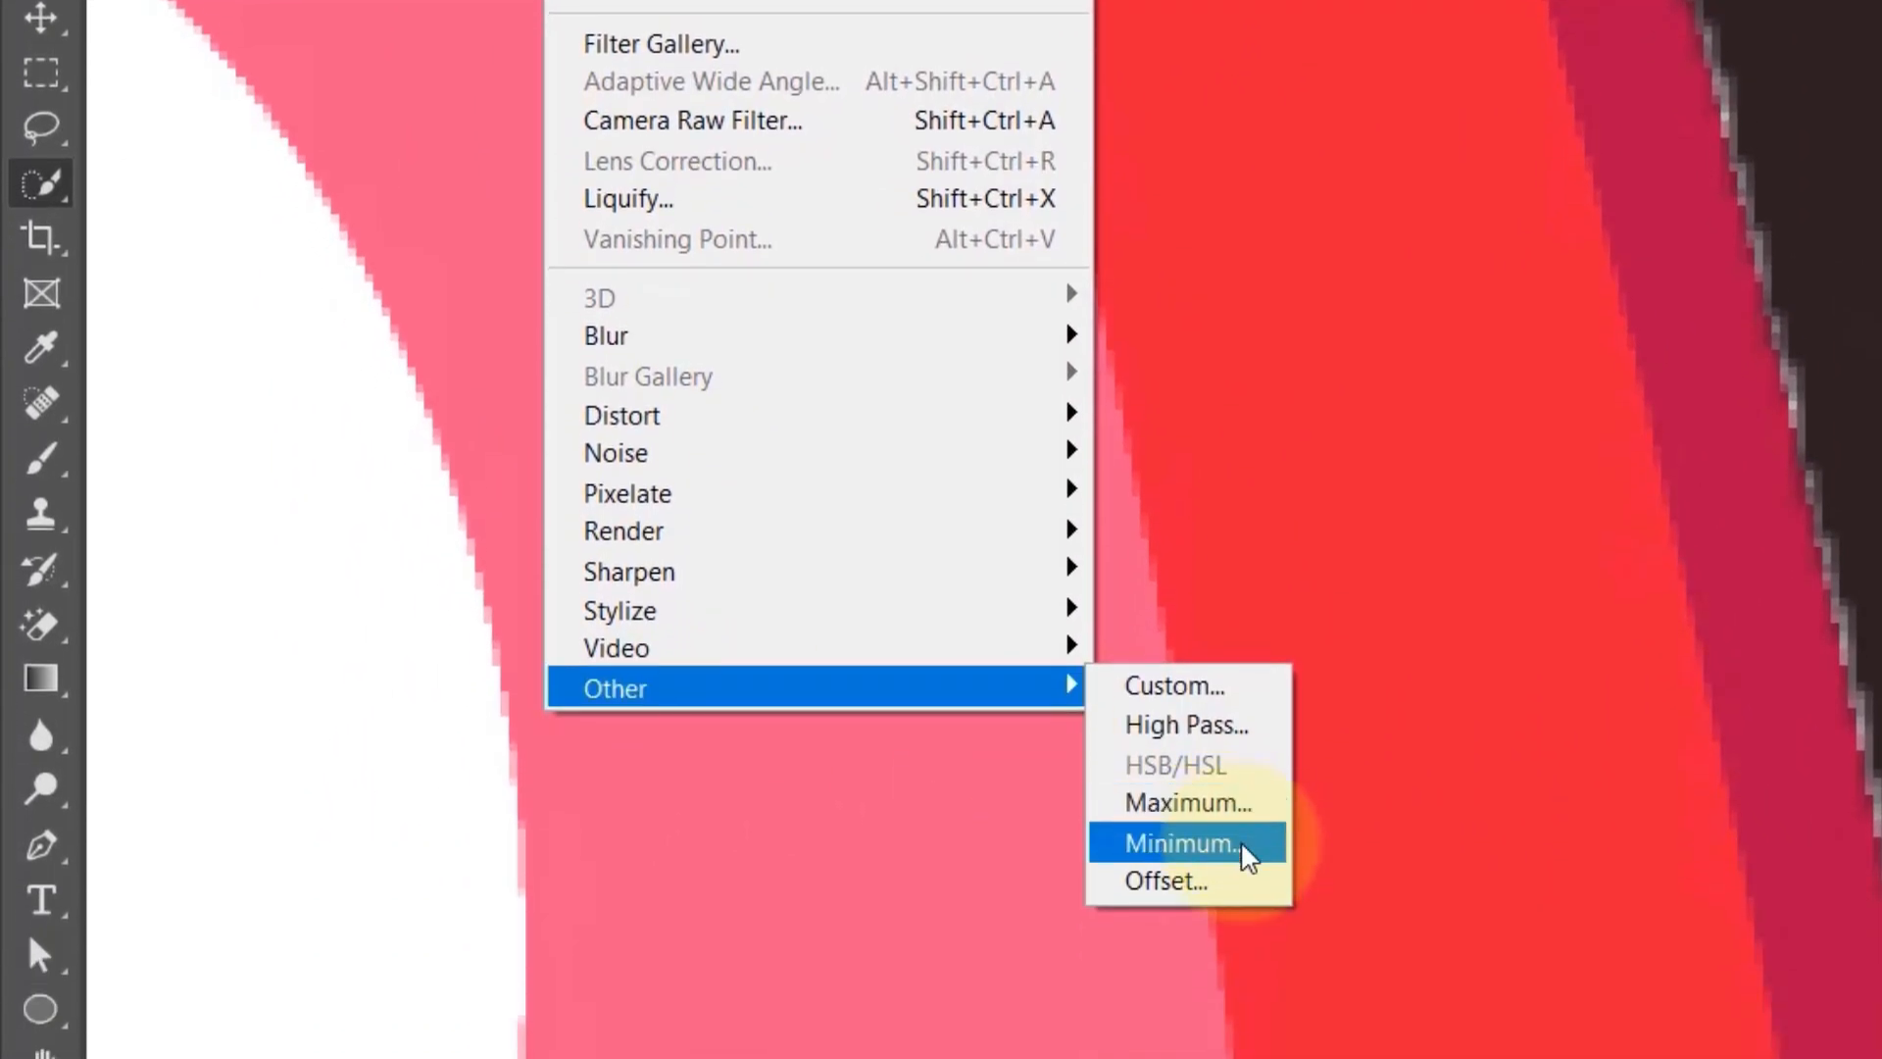
click(1180, 843)
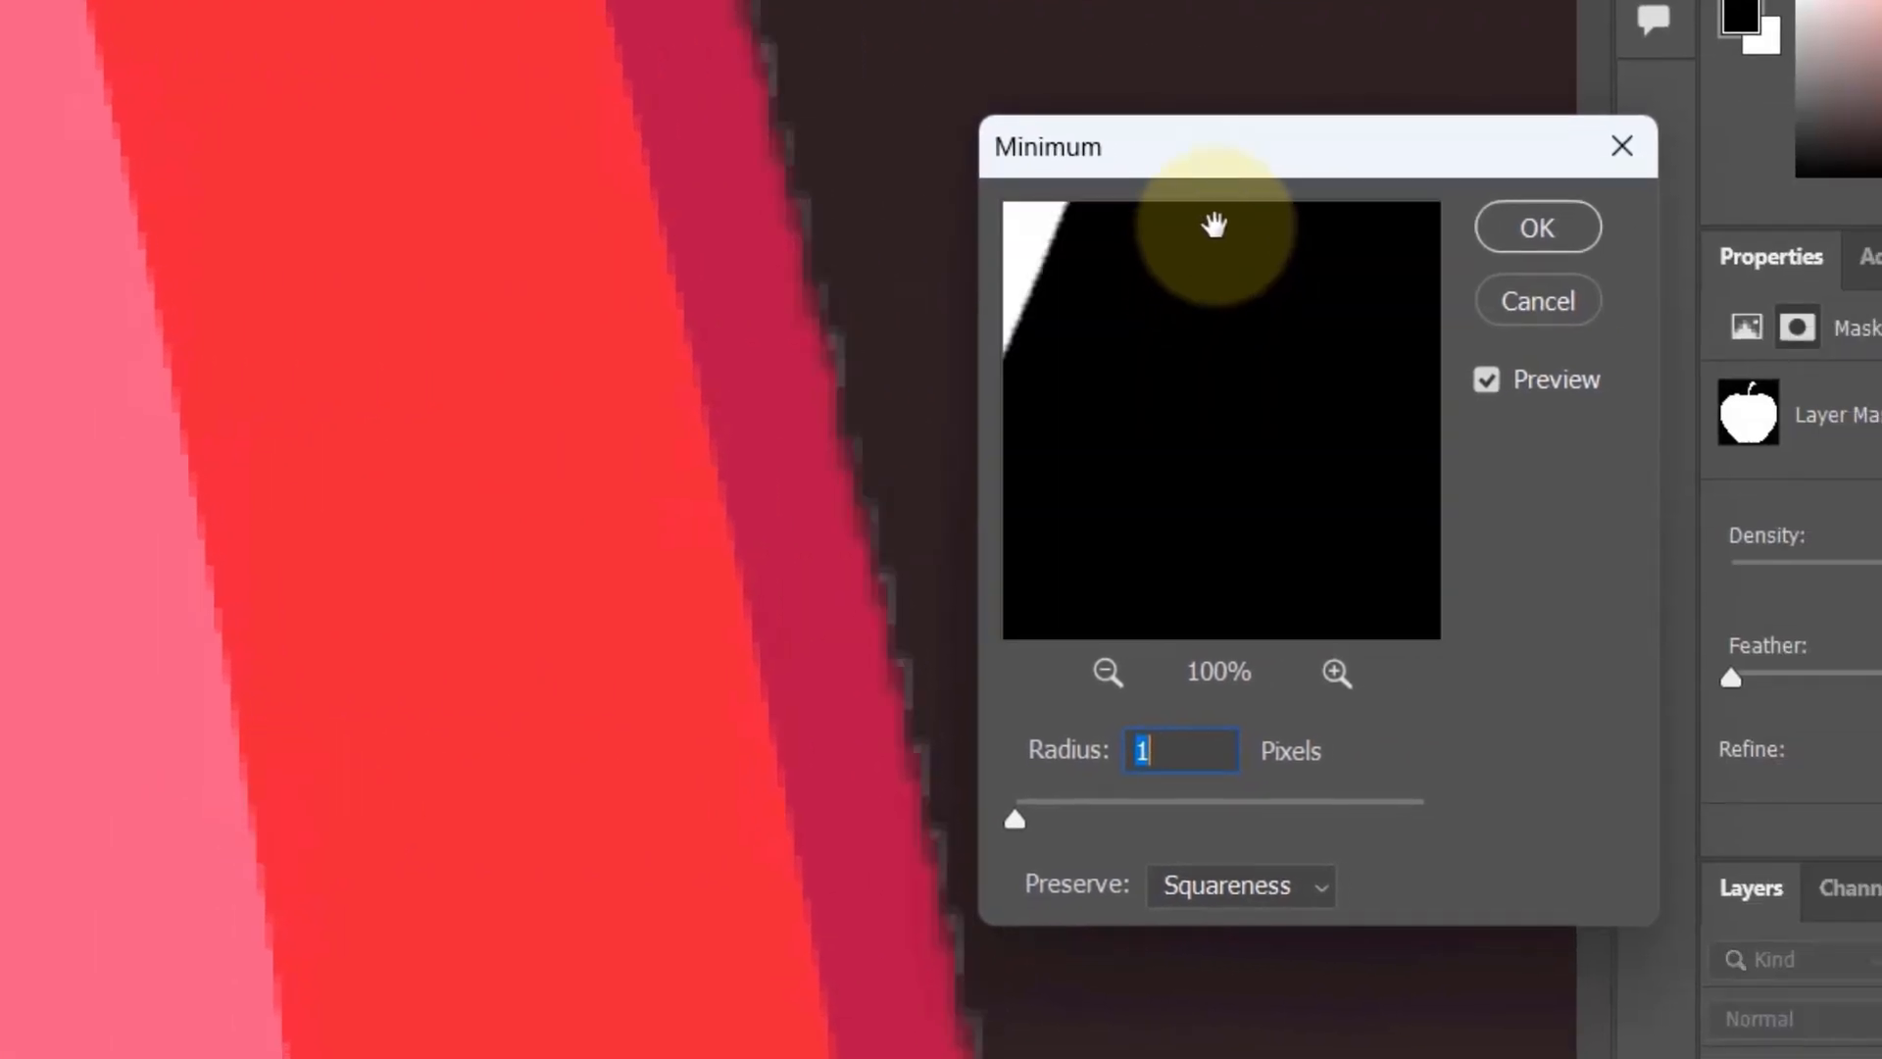
mouse_move(1218, 172)
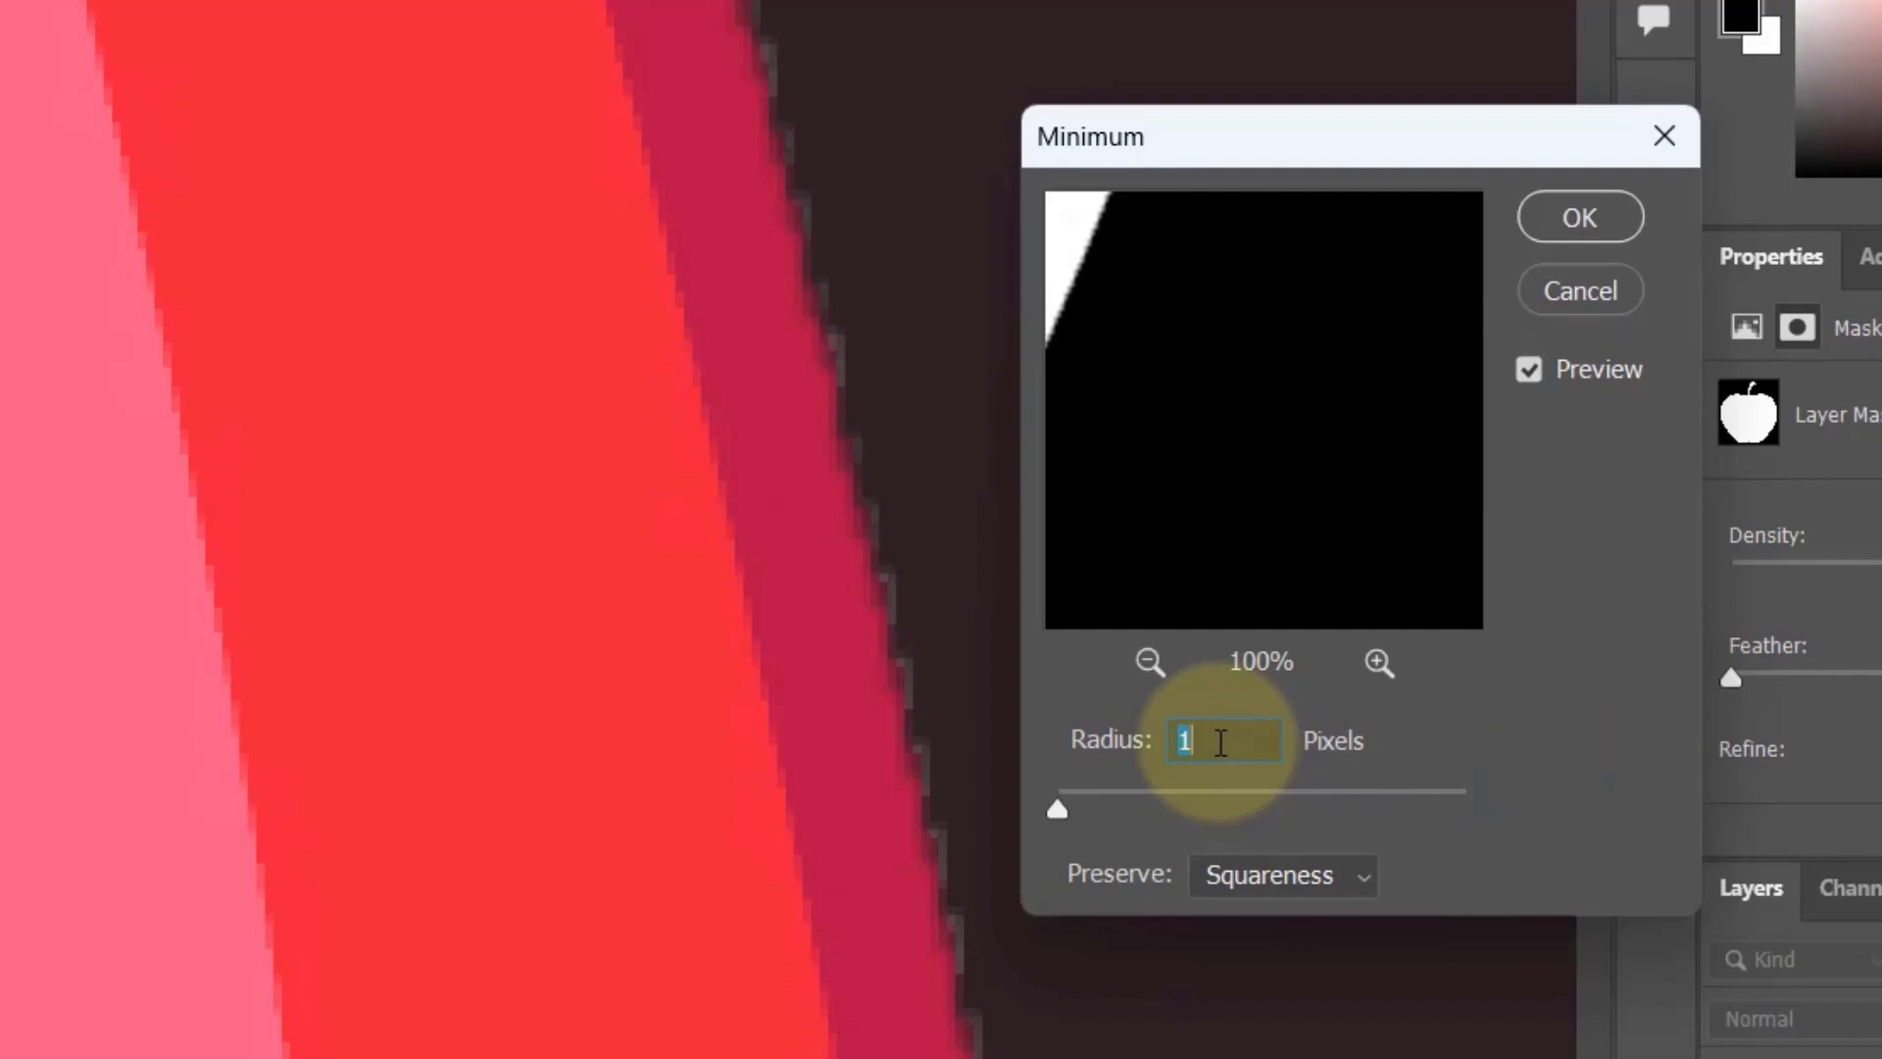
text(2)
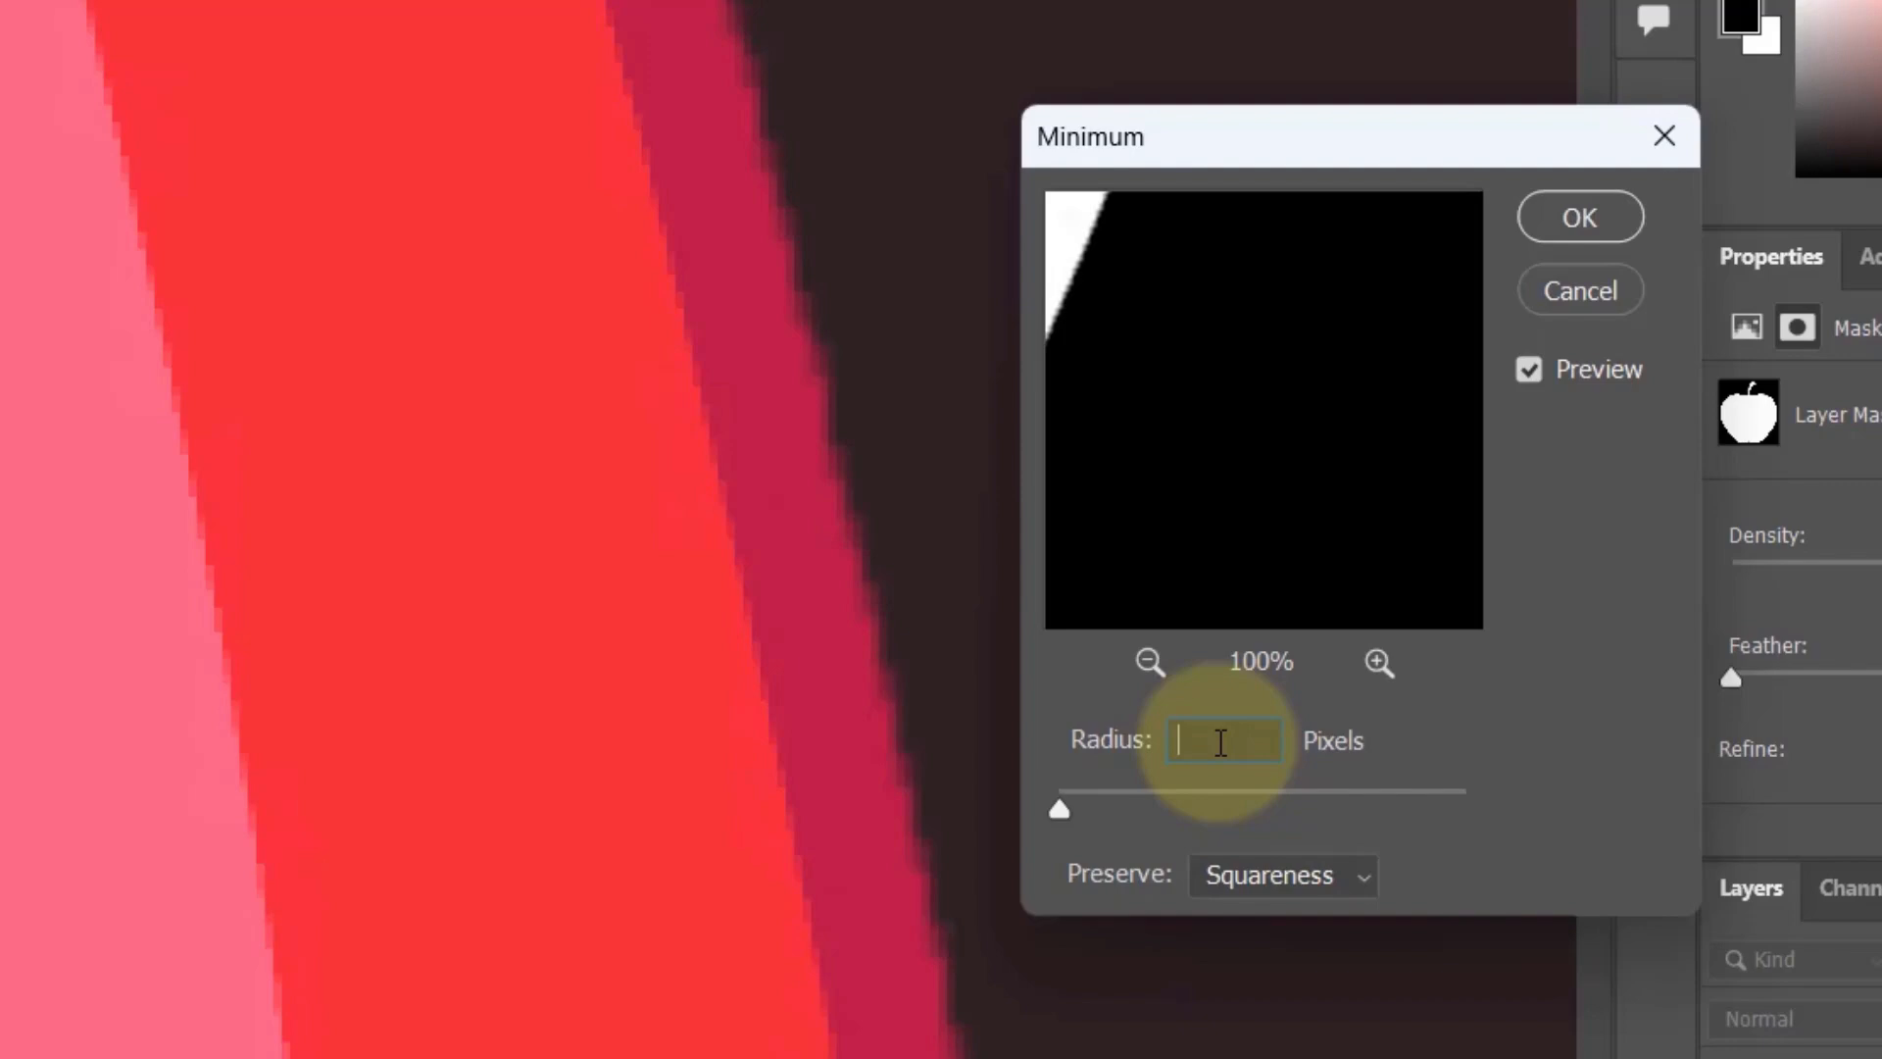
text(3)
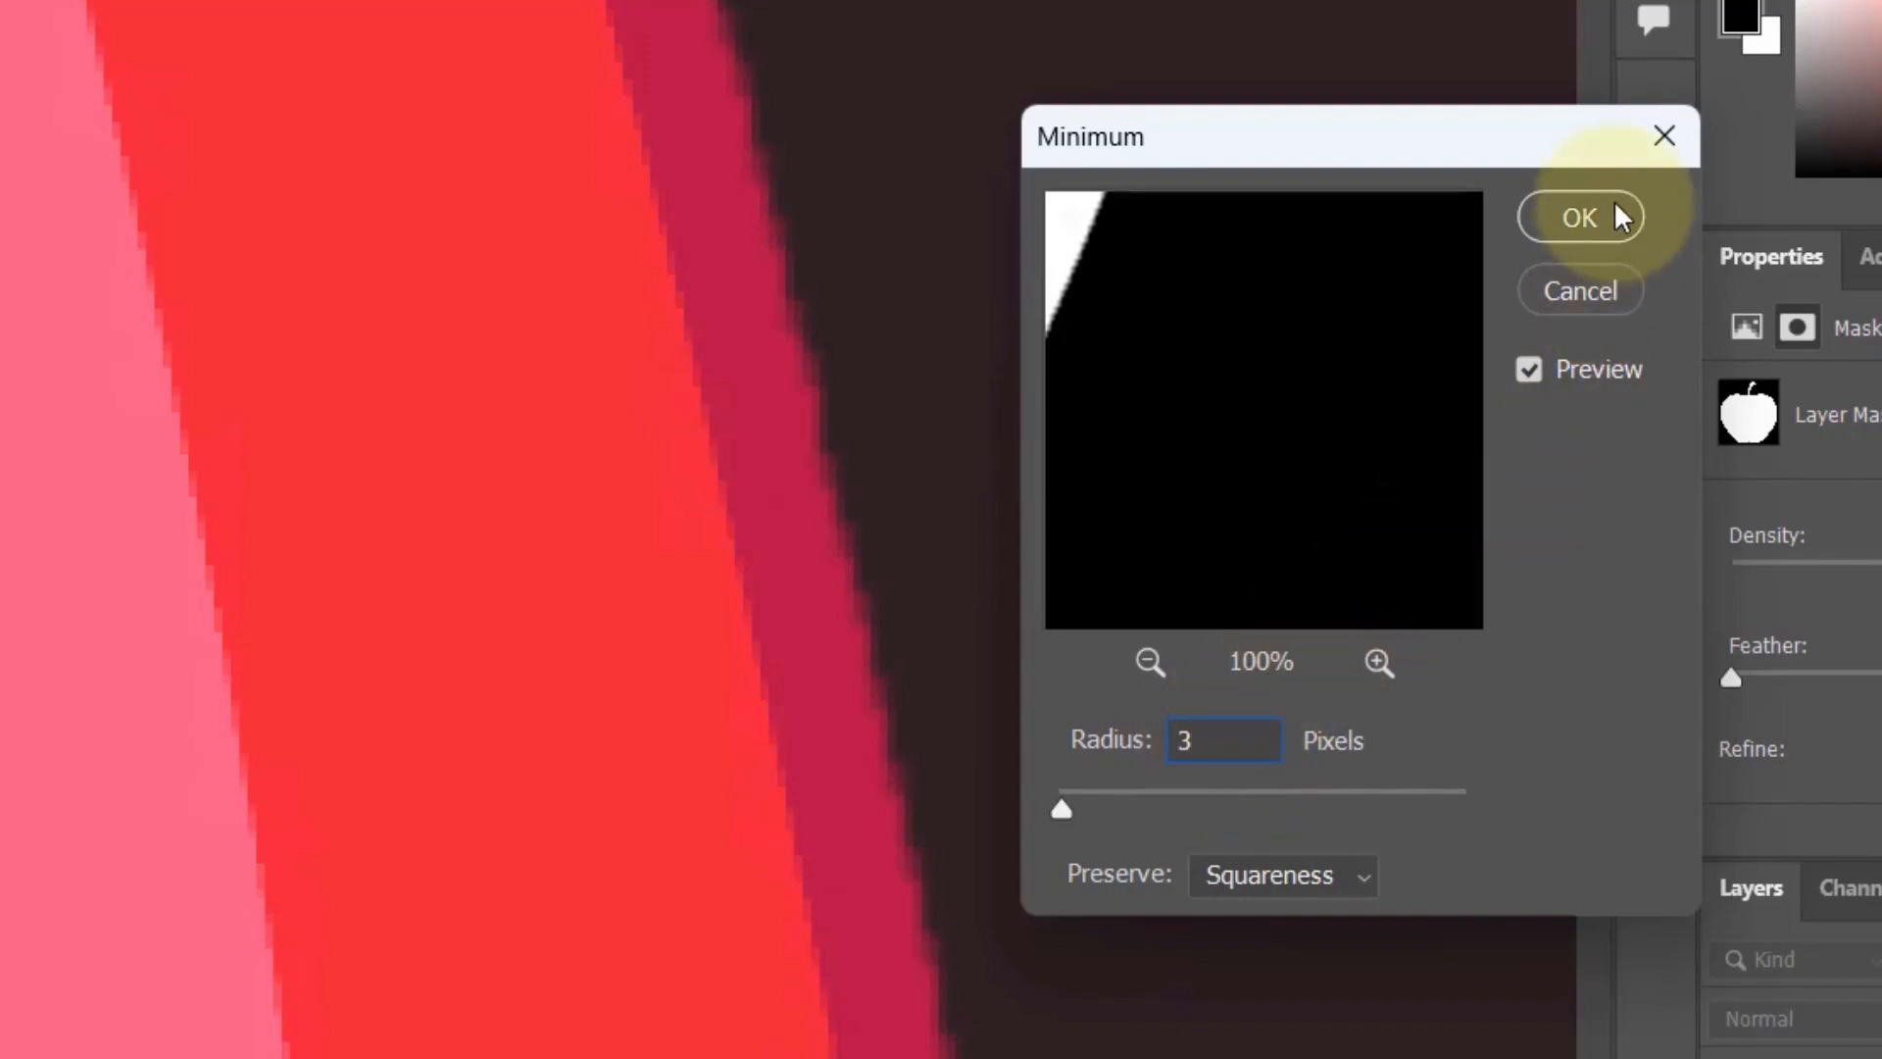
click(1580, 218)
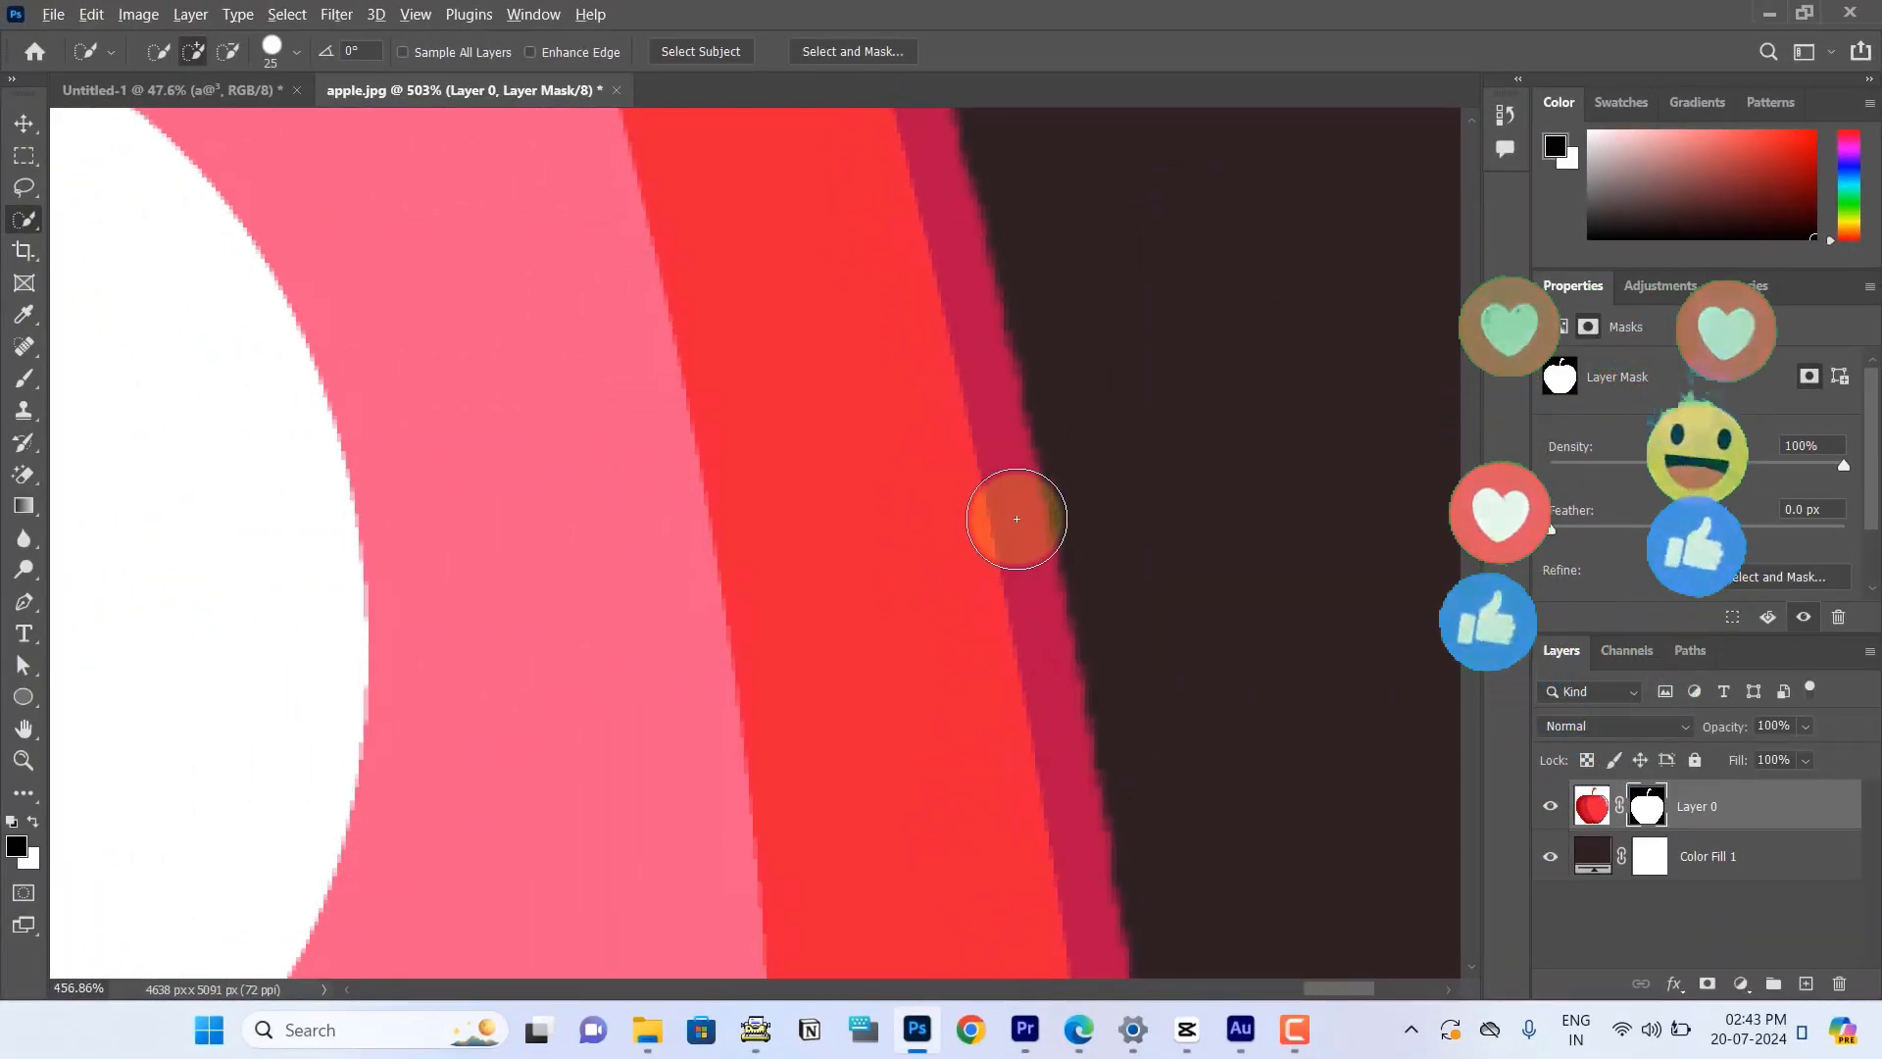